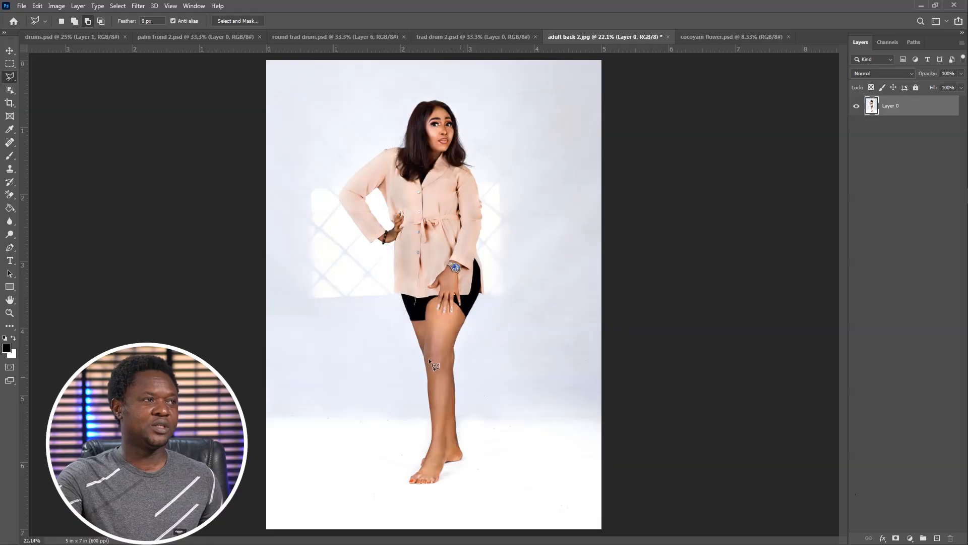
Review the drum and cocoyam plant source images, then object-select the woman in her photo
left_click(70, 37)
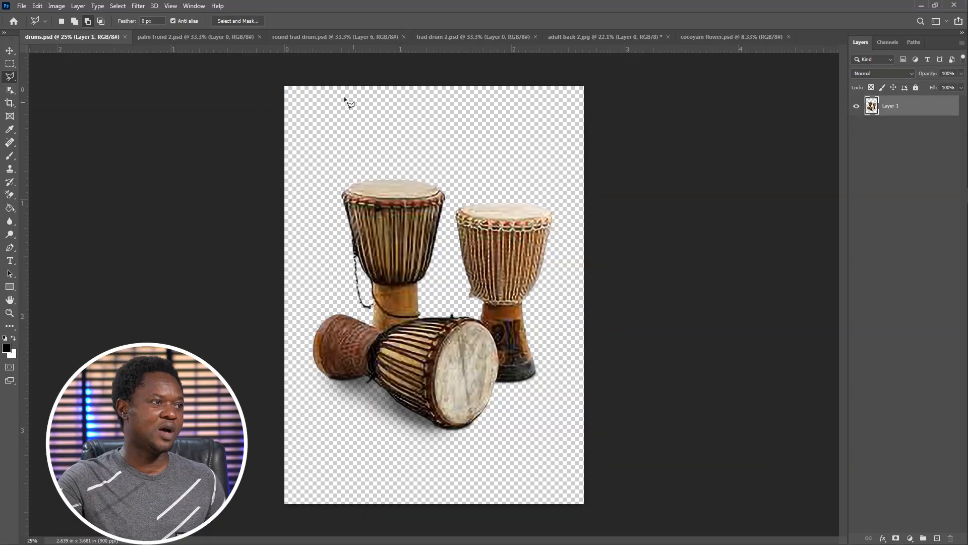
left_click(336, 36)
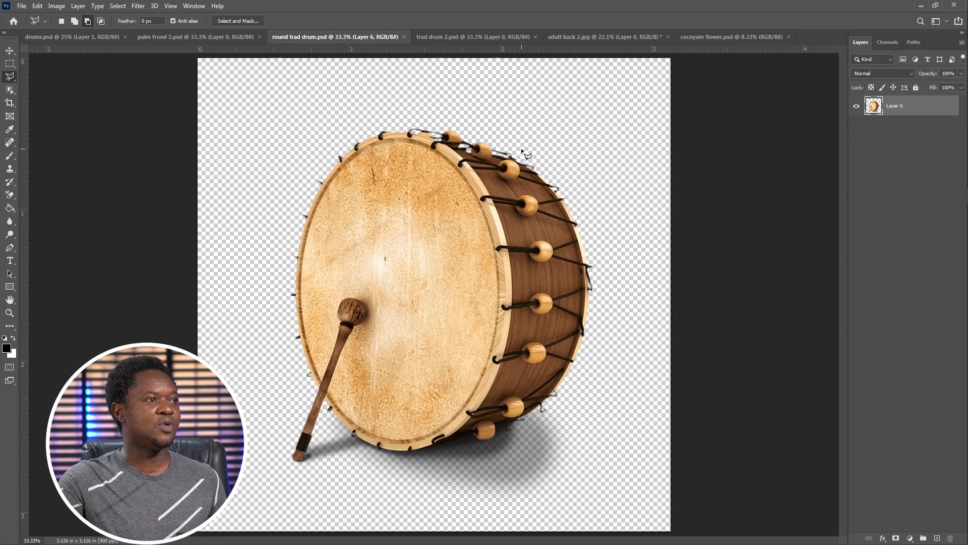
left_click(475, 36)
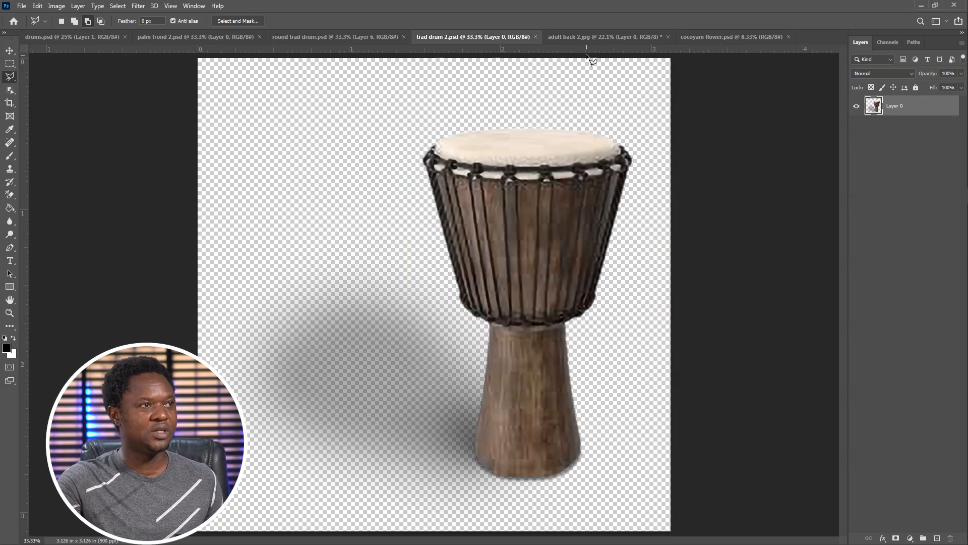
left_click(732, 37)
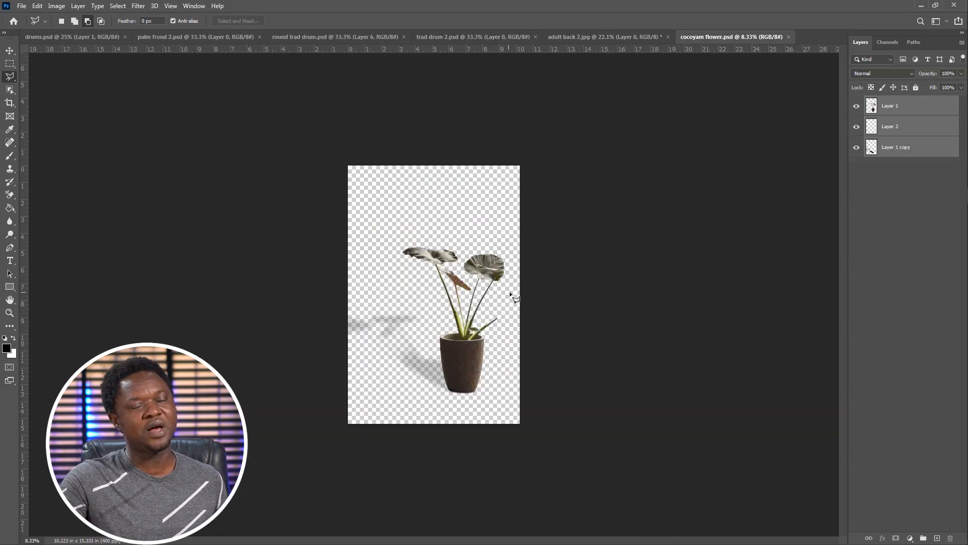
left_click(606, 37)
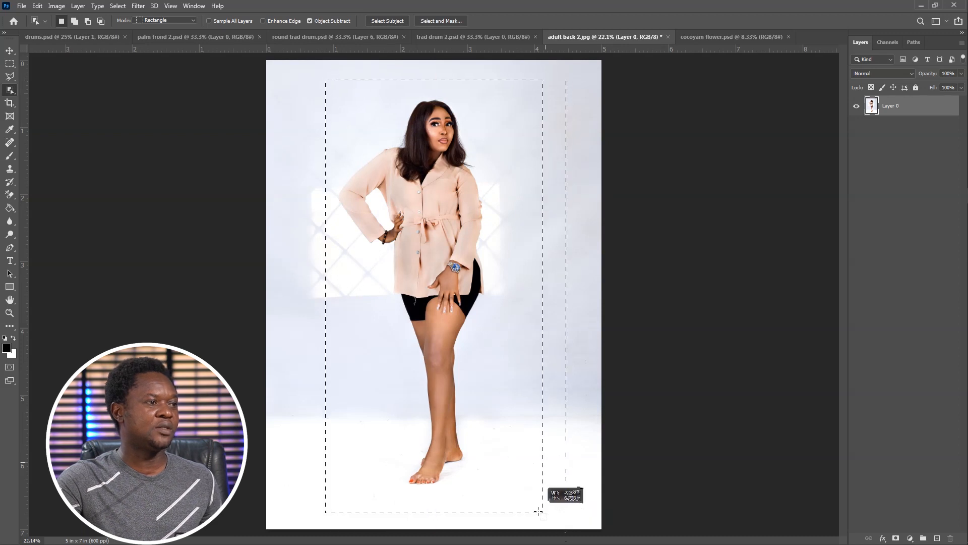
left_click(387, 20)
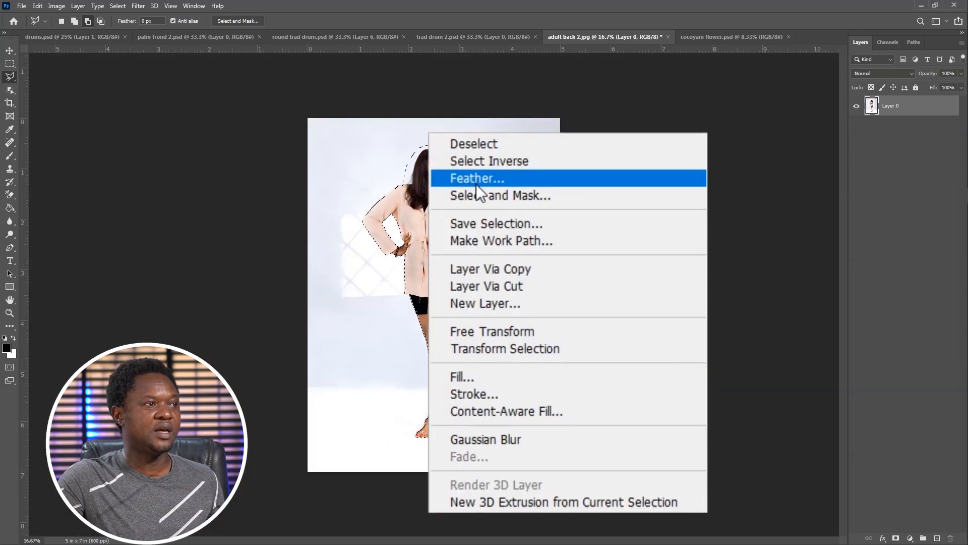
Feather the woman's selection by 2 px and paste her onto her own layer
left_click(476, 178)
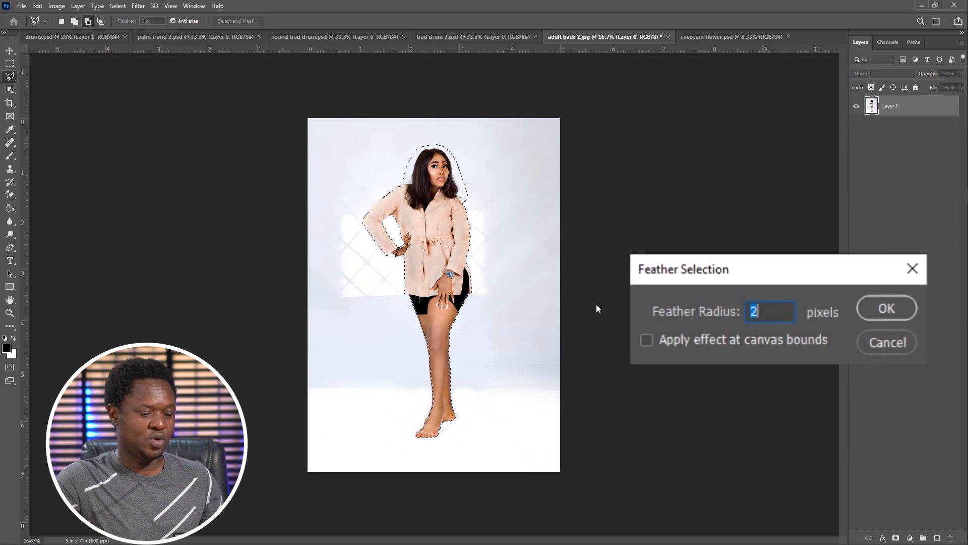
left_click(886, 308)
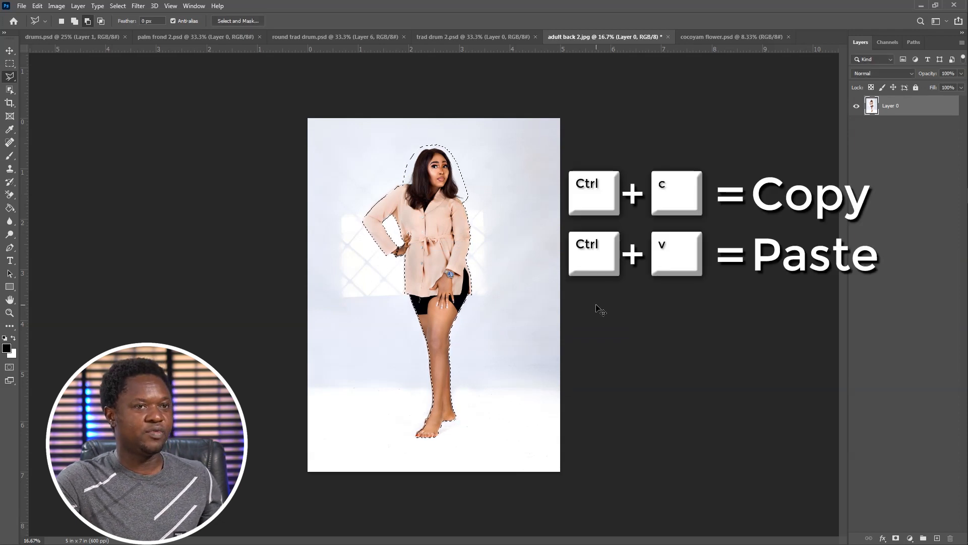
key("ctrl+v")
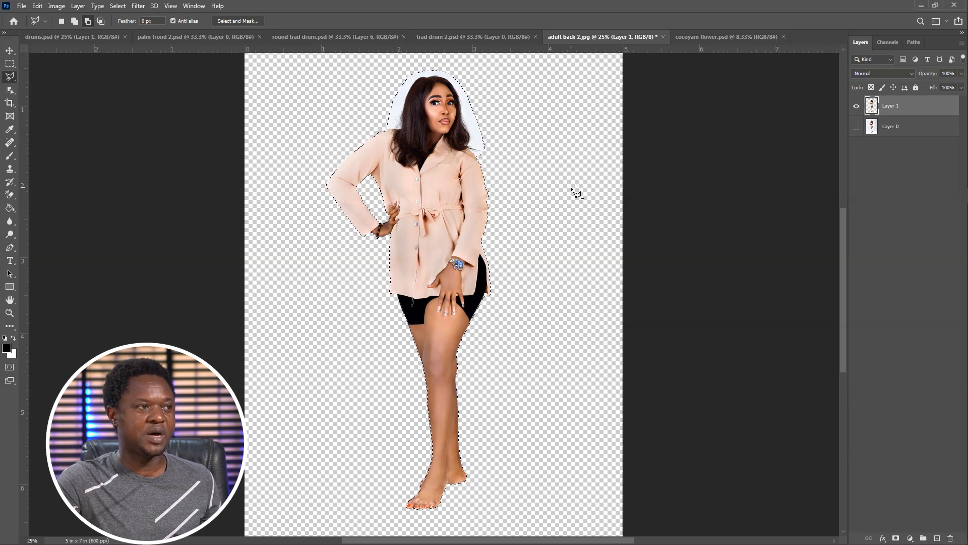
Invert the selection to the background, feather it 2 px and delete the fringe around the woman
right_click(574, 192)
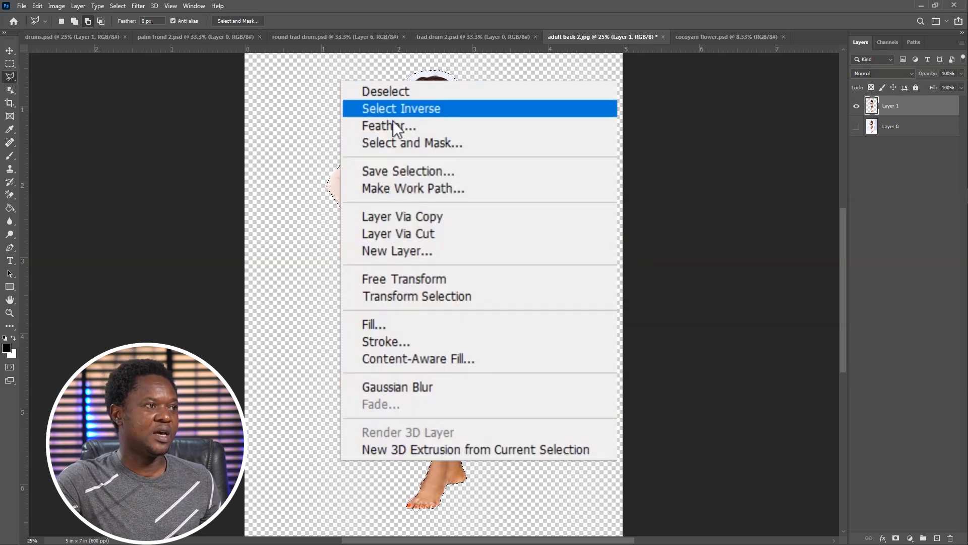
left_click(400, 108)
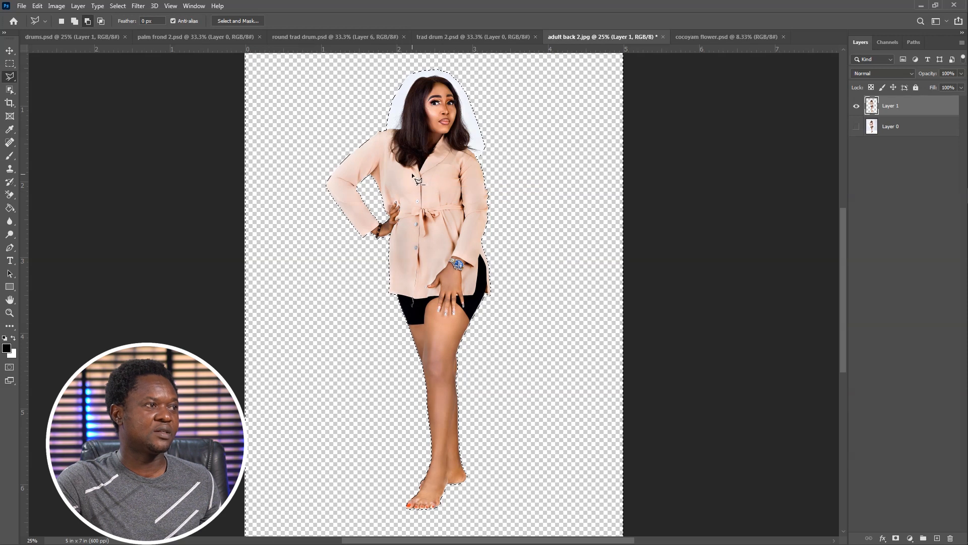
left_click(117, 6)
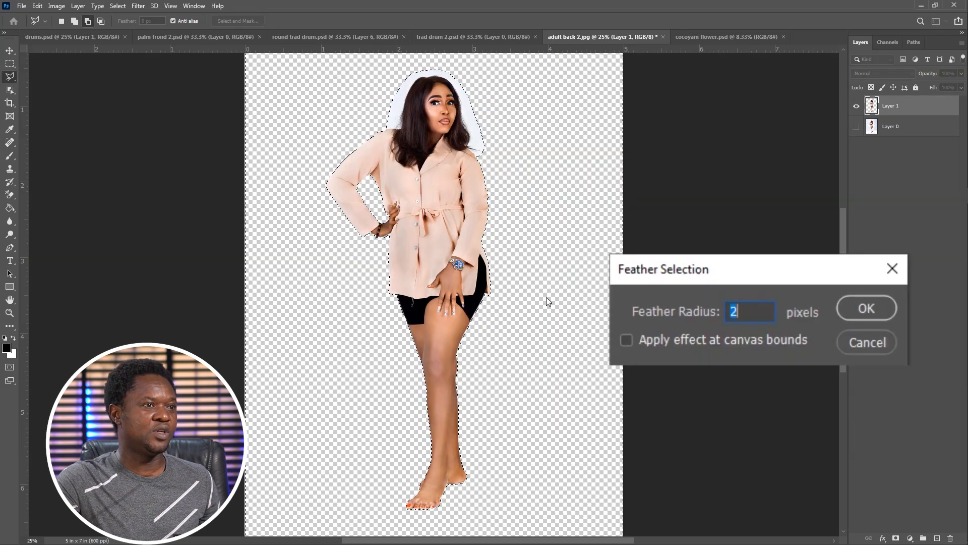
left_click(866, 307)
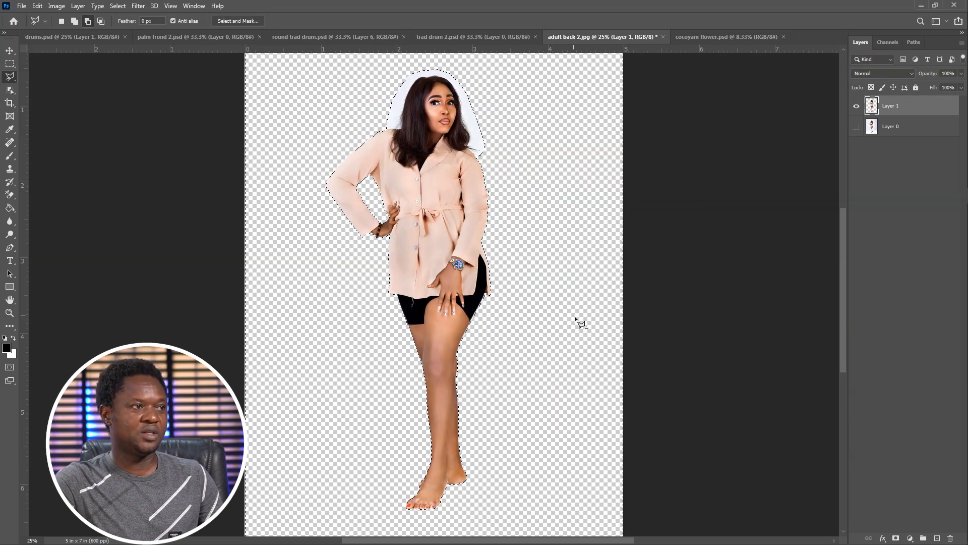
key("delete")
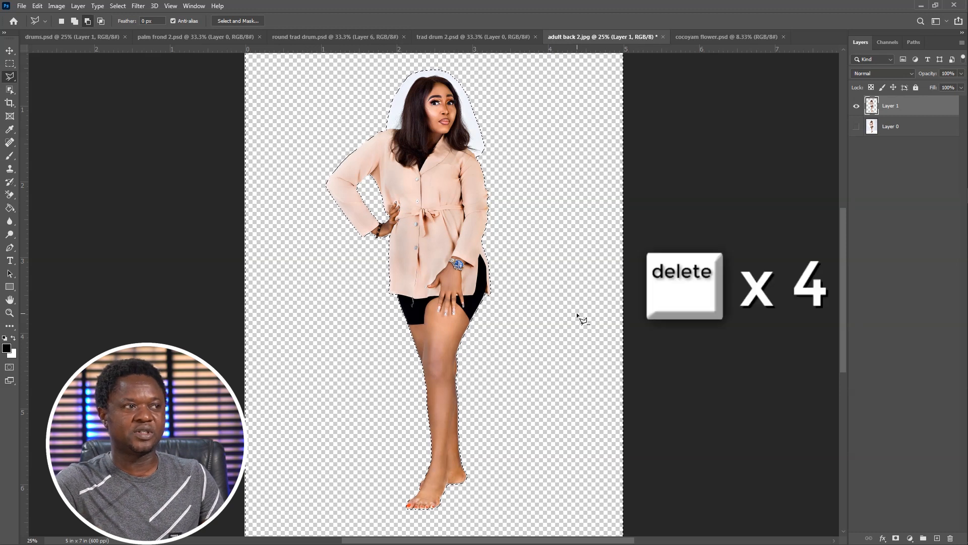
key("delete")
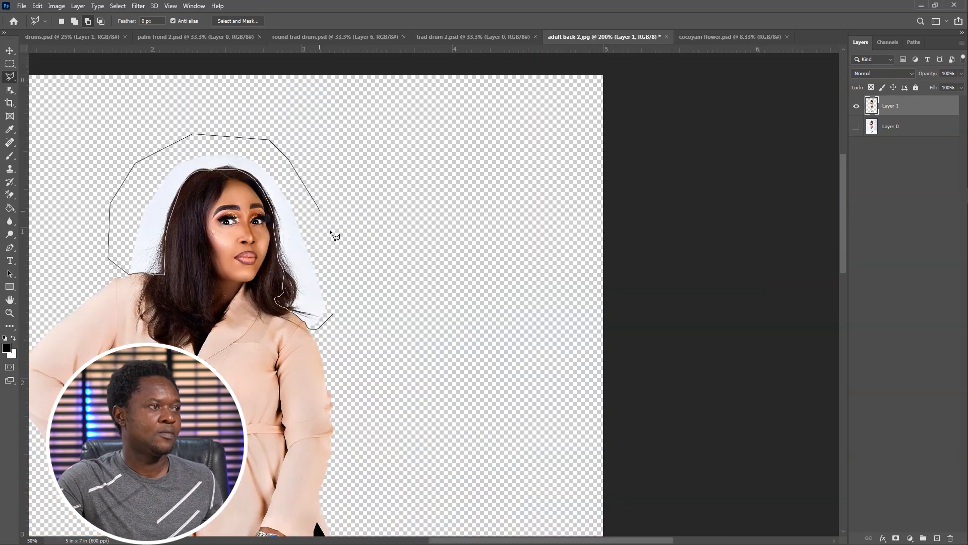
Feather the hair selection 2 px, erase the white halo with a 500 px discontiguous Background Eraser, then deselect
left_click(117, 6)
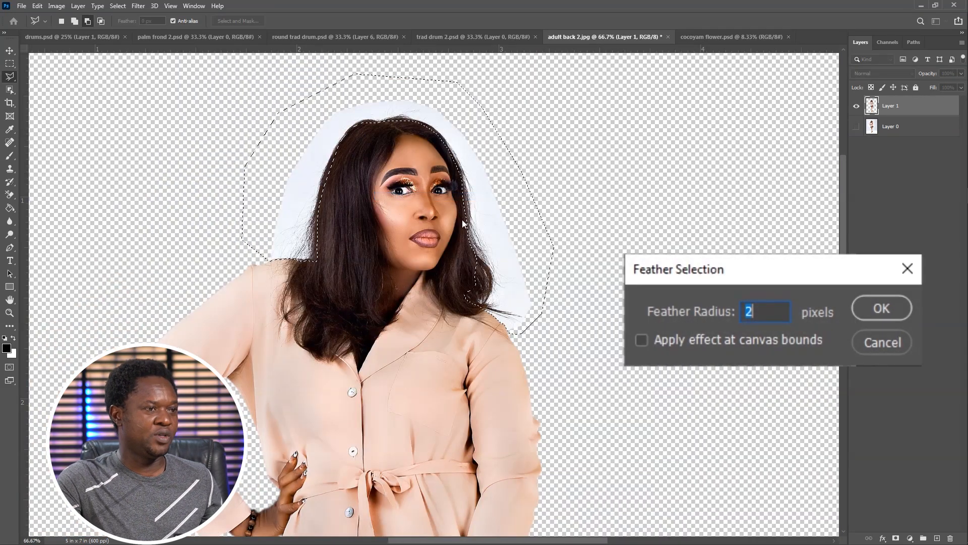
left_click(880, 308)
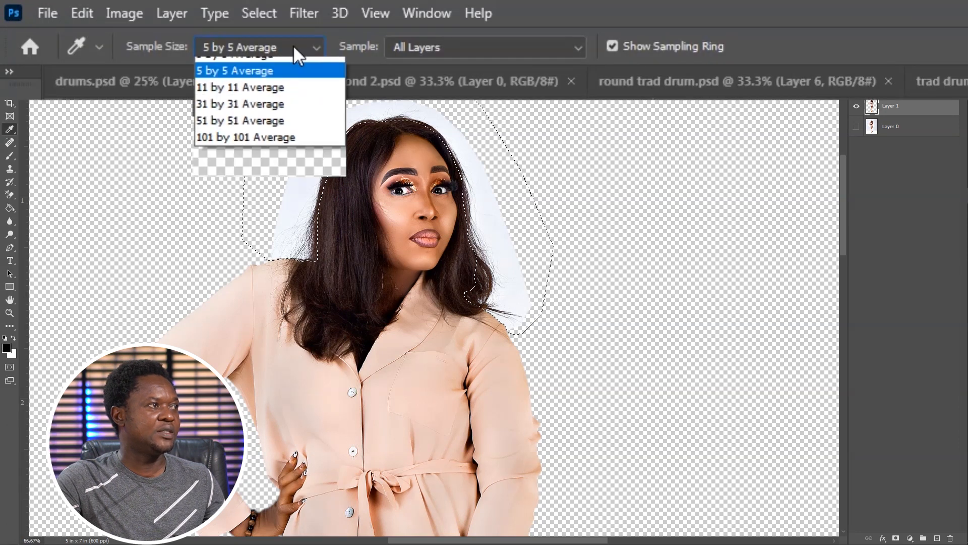
left_click(234, 71)
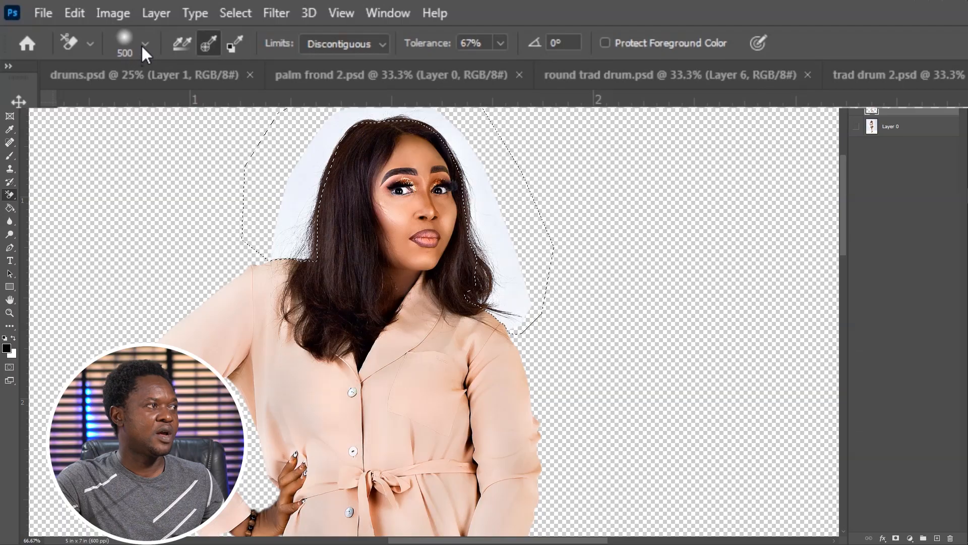
left_click(145, 43)
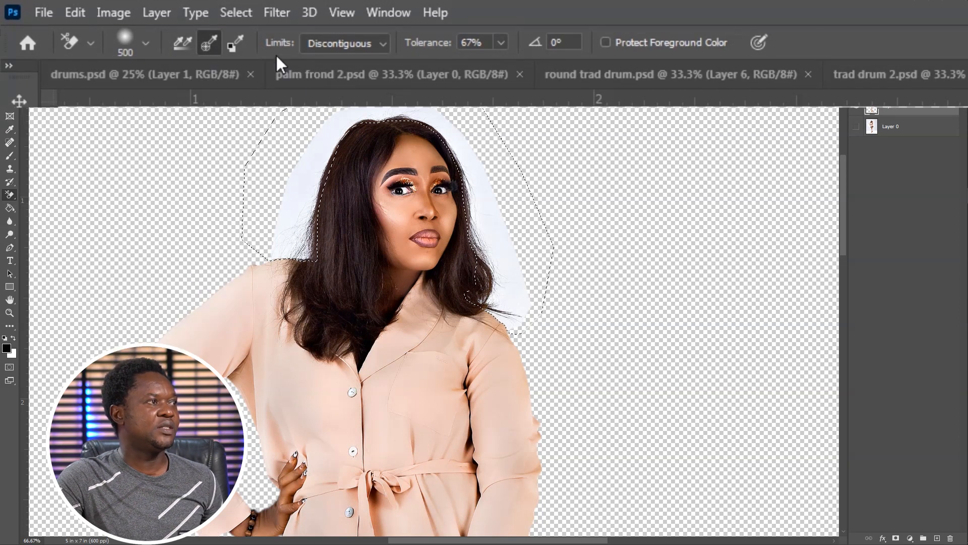
left_click(343, 43)
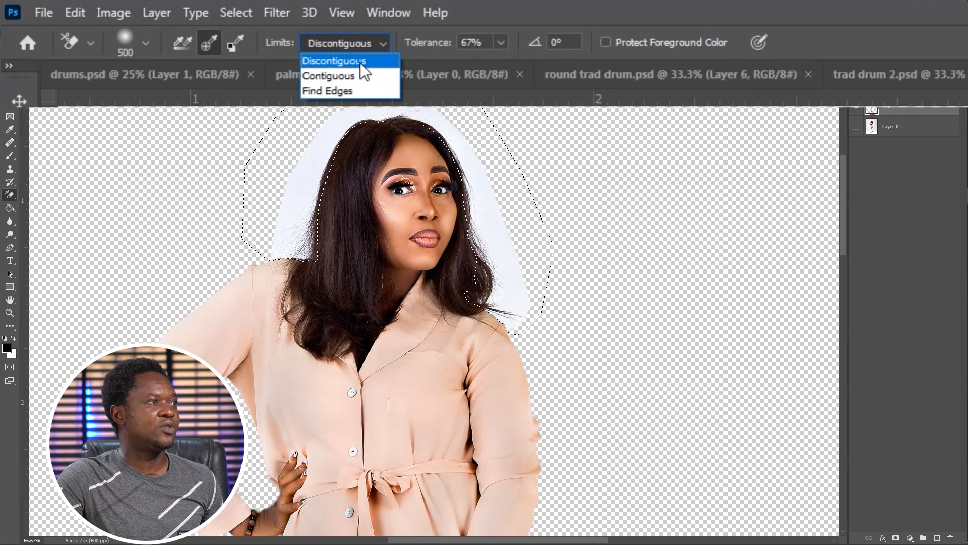
left_click(334, 61)
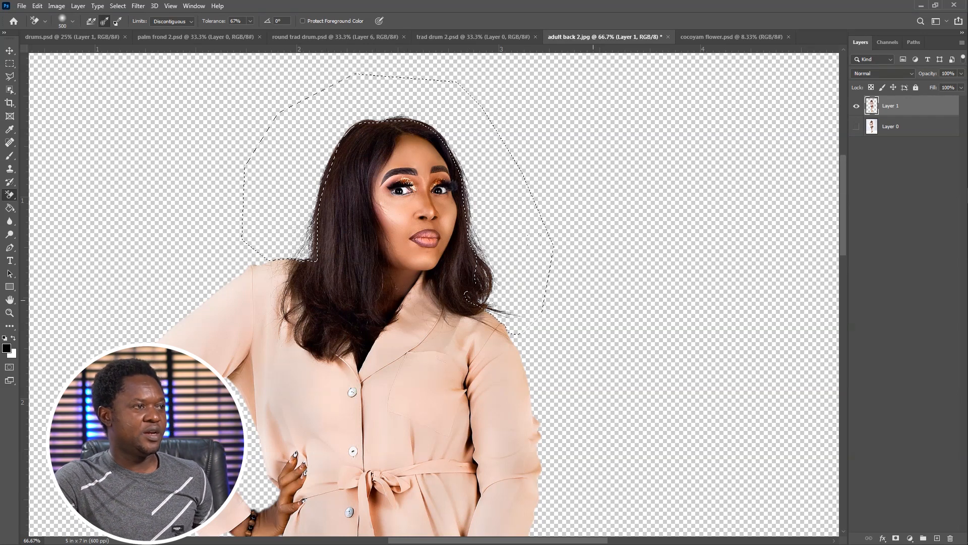
key("Ctrl+D")
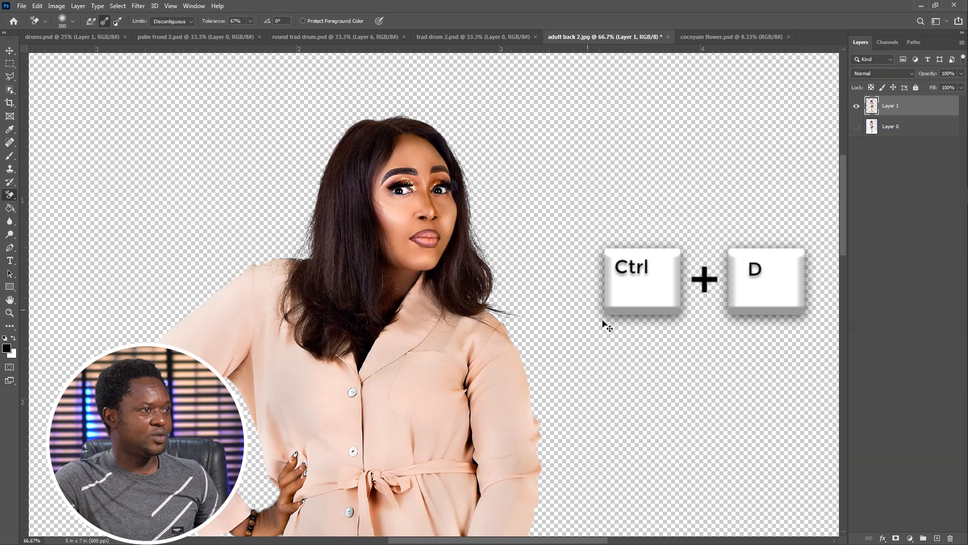
key("ctrl+d")
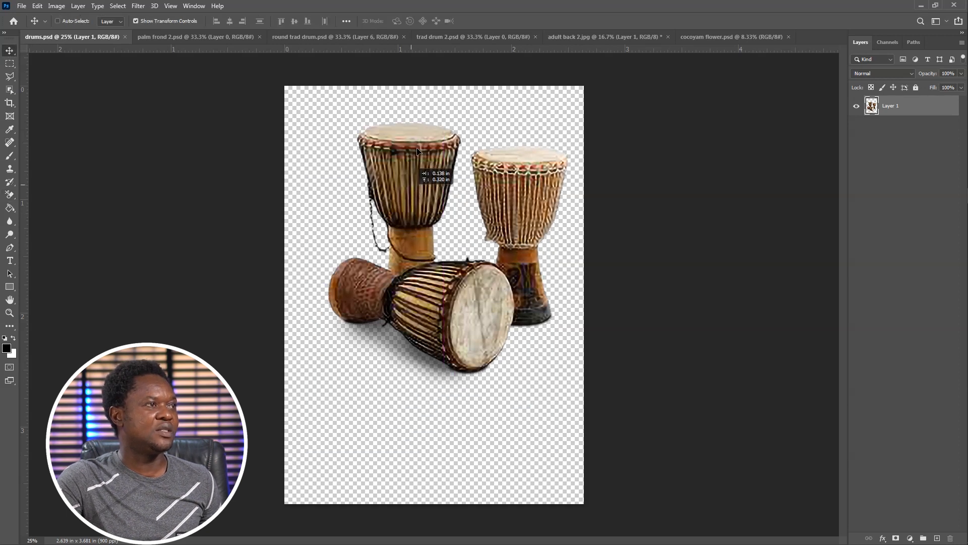
Drop the group of three drums into the woman's composite as a new layer
left_click(581, 36)
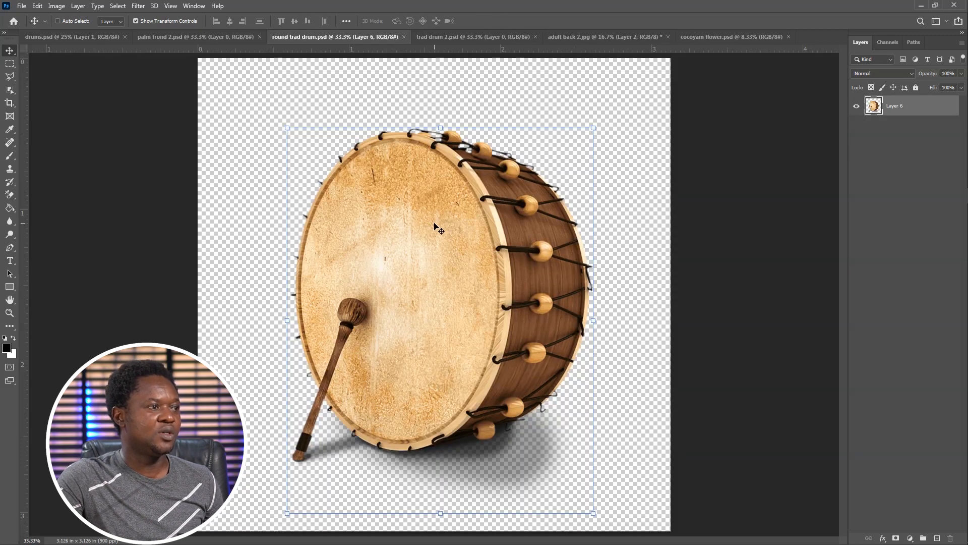
Drop the round drum into the composite beside the woman's leg
left_click(581, 36)
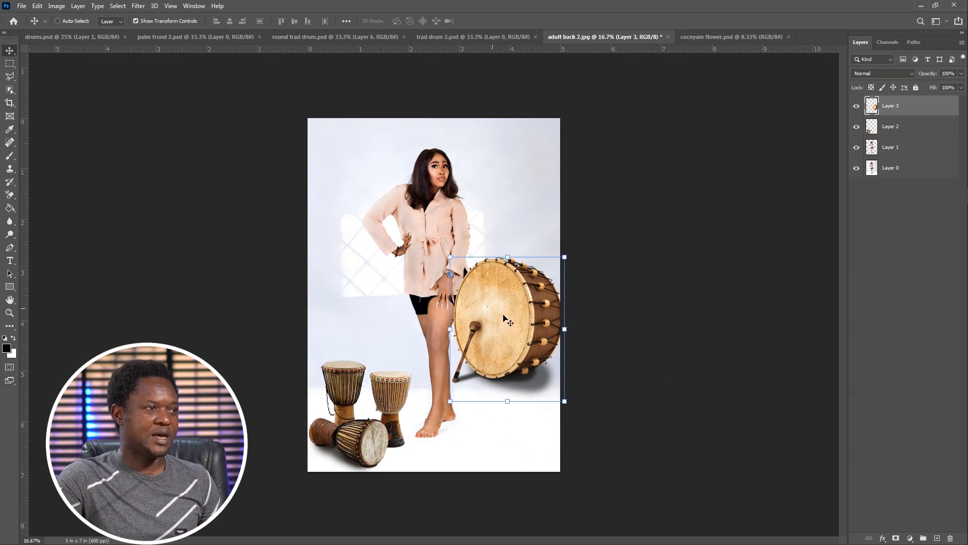
mouse_move(515, 334)
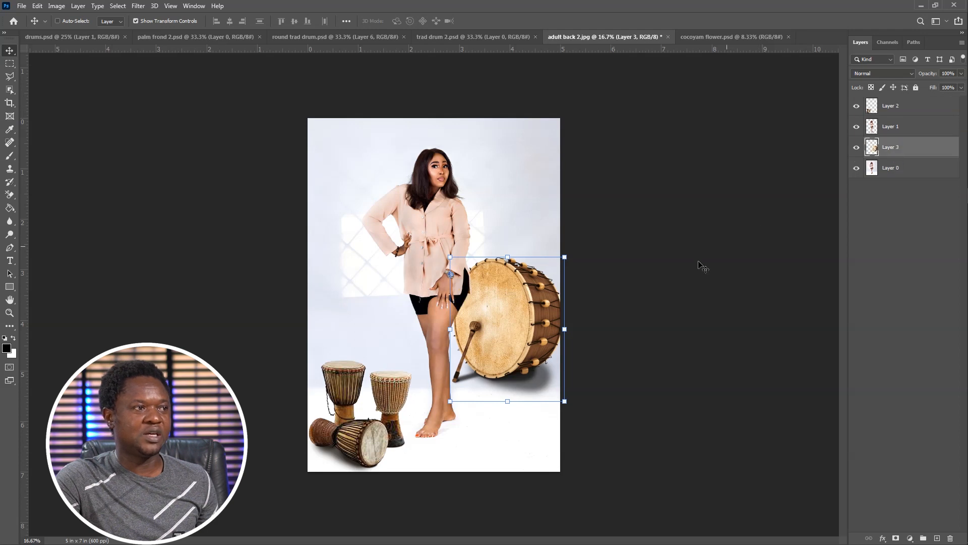
mouse_move(555, 370)
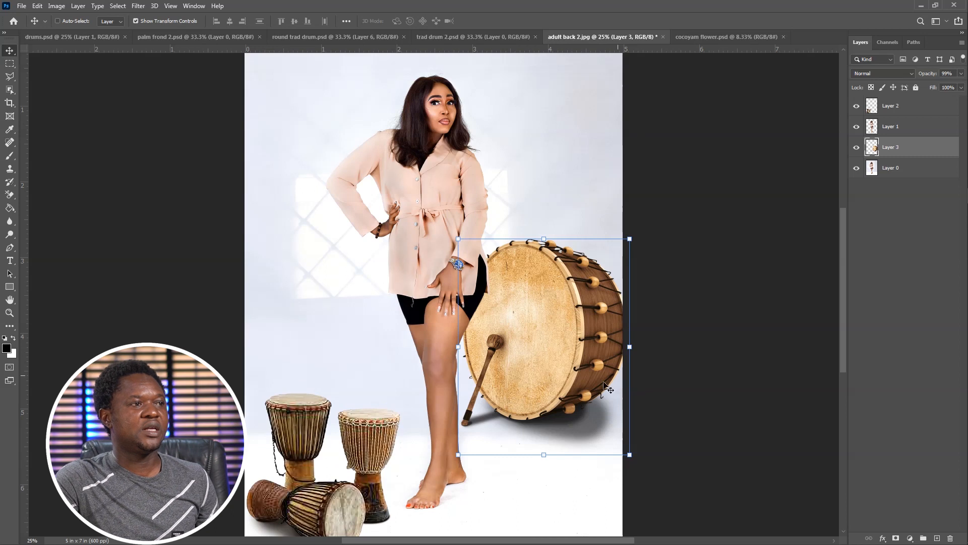
mouse_move(485, 401)
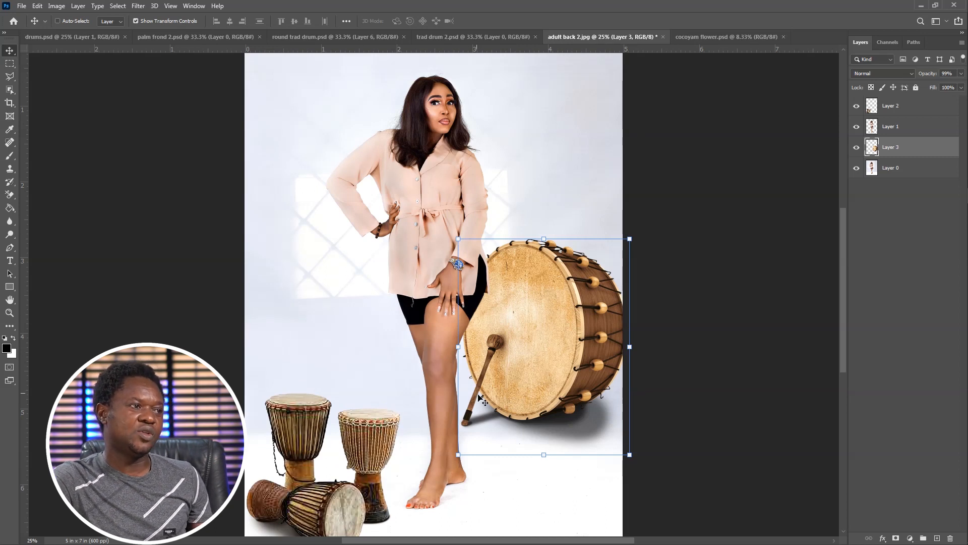
mouse_move(769, 363)
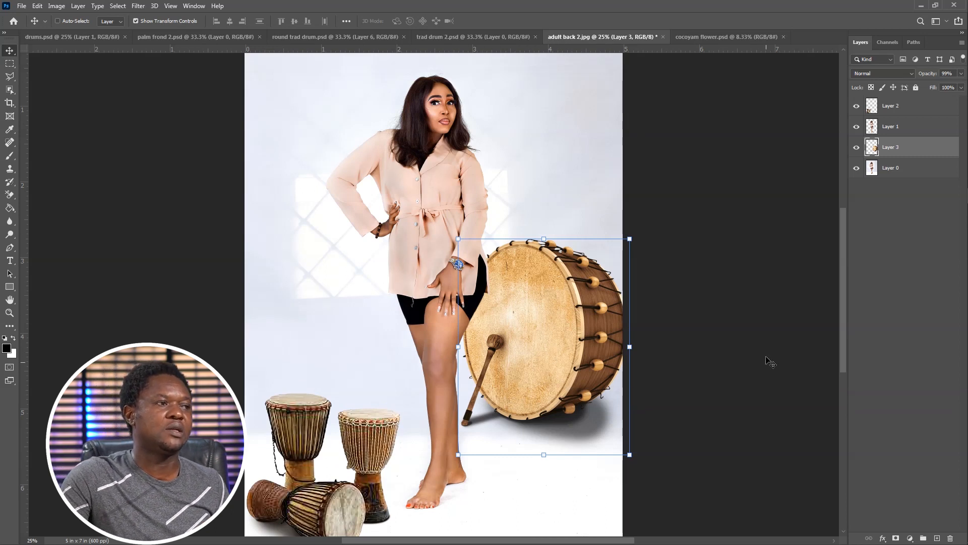
Duplicate the large drum layer with Ctrl+J for a shadow copy
key("ctrl+j")
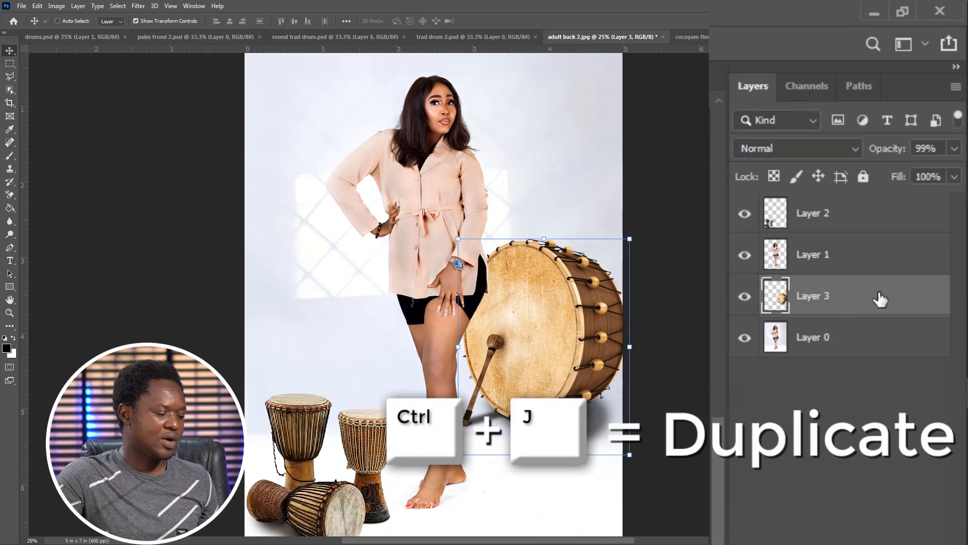
key("ctrl+j")
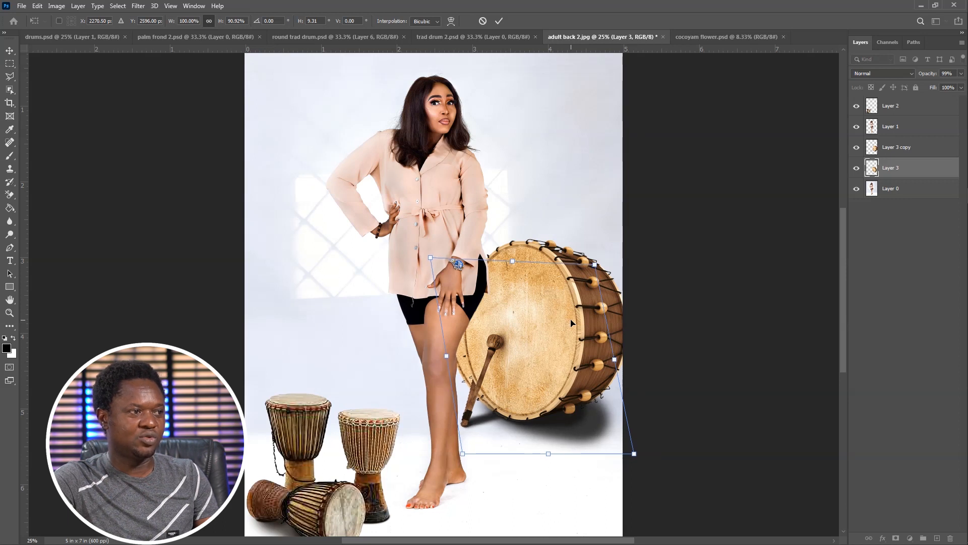
mouse_move(592, 324)
type("0")
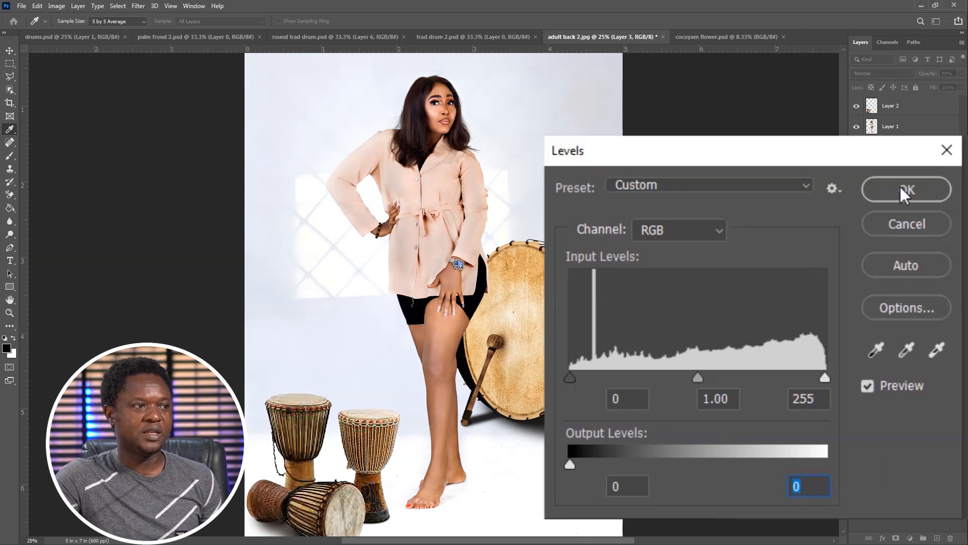
Blacken the lower drum copy with Levels and soften it with a 10 px Gaussian Blur
left_click(906, 190)
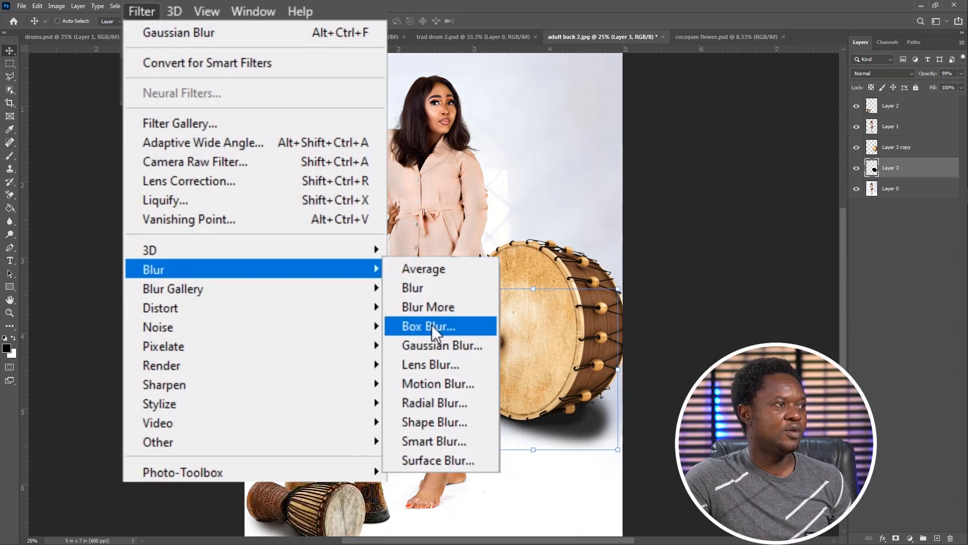
left_click(441, 345)
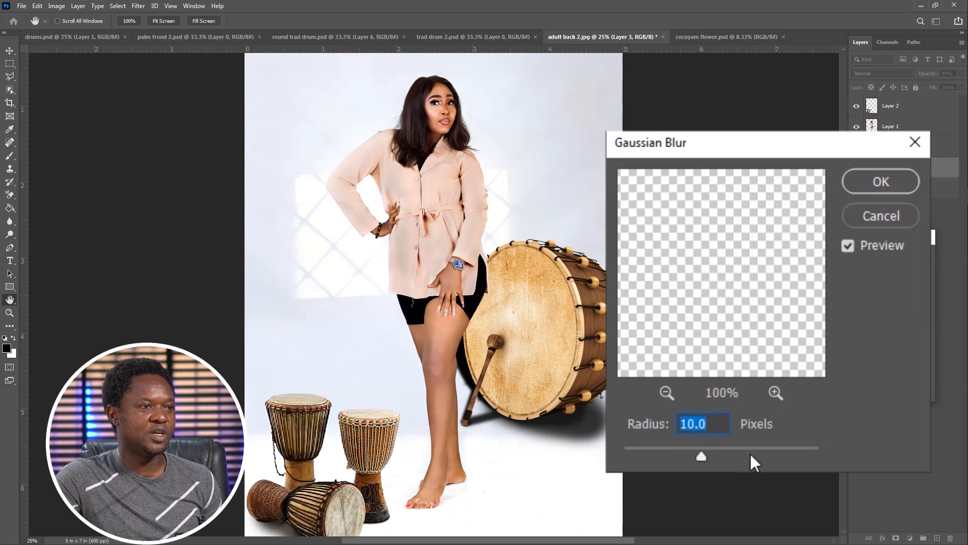
left_click(880, 181)
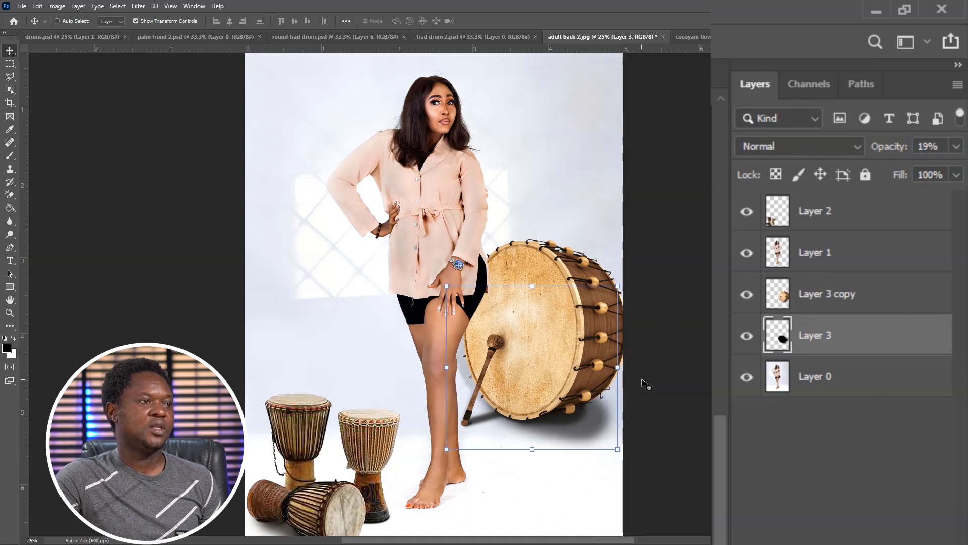
mouse_move(466, 367)
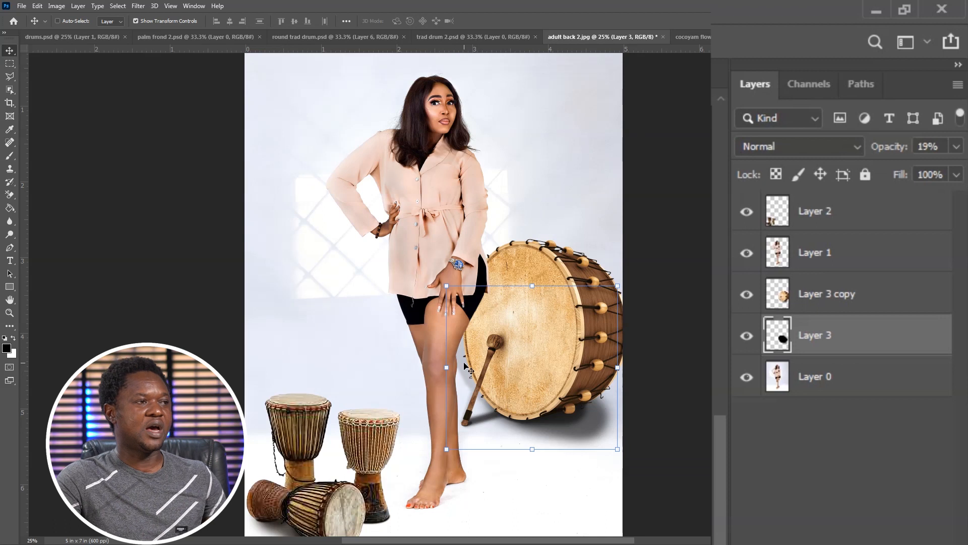
mouse_move(538, 324)
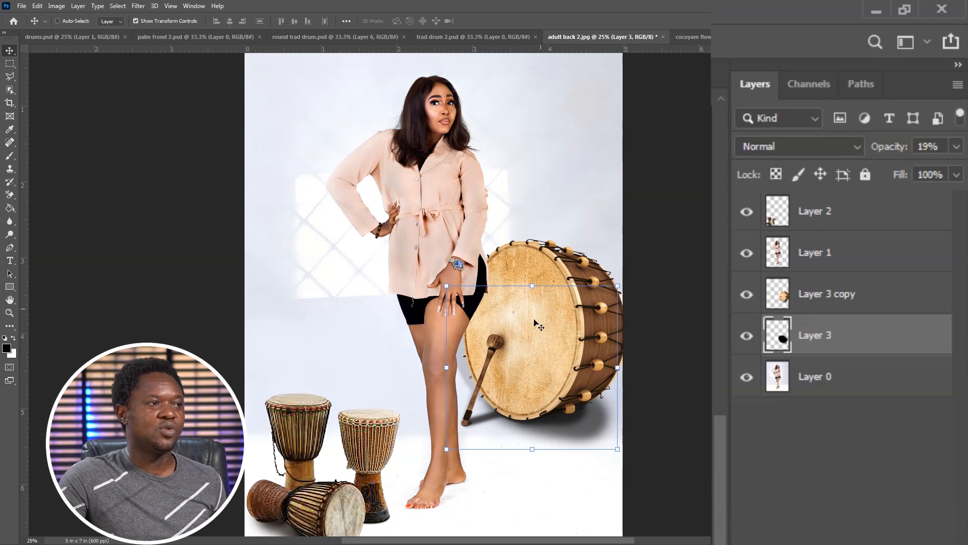
mouse_move(696, 328)
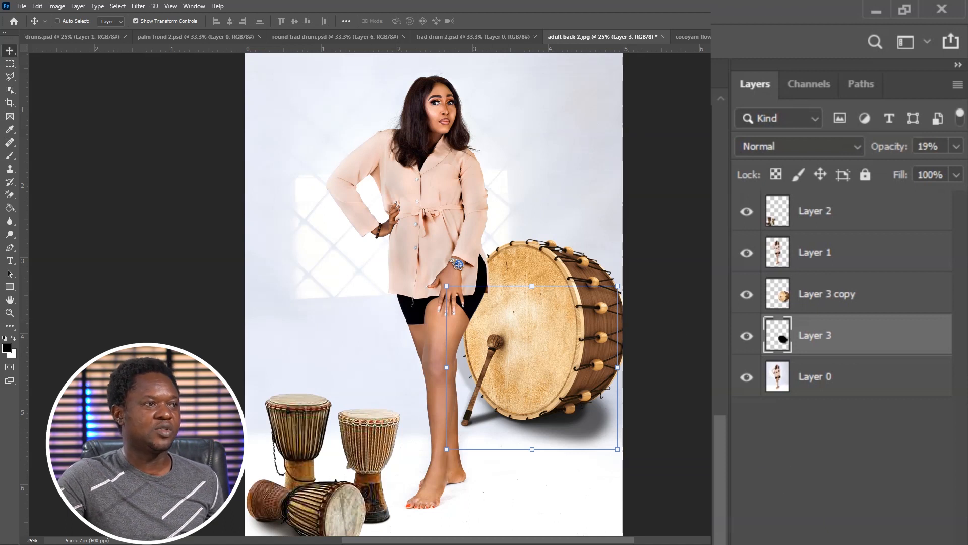
Apply a 1.7 px Gaussian Blur to the large drum layer, then move to the tall djembe document
left_click(826, 294)
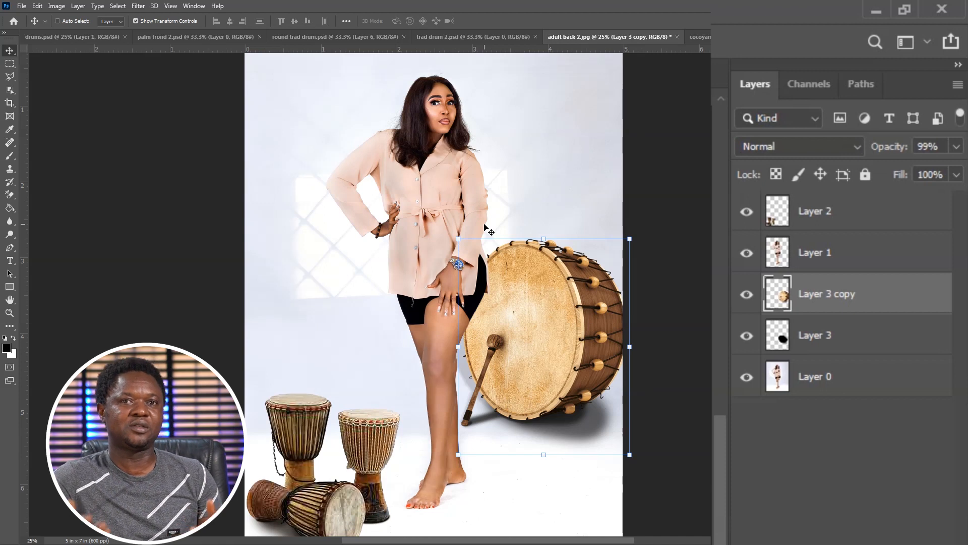
mouse_move(268, 98)
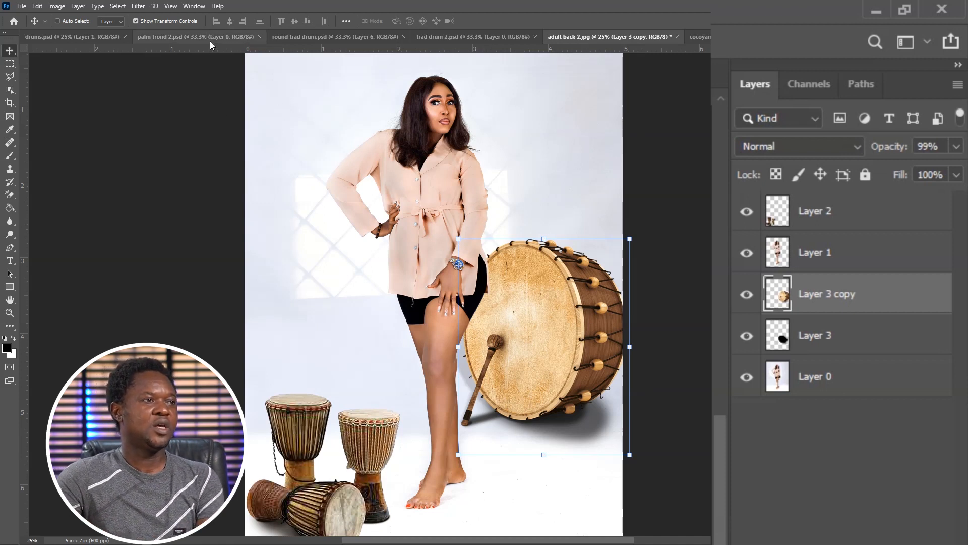
mouse_move(460, 491)
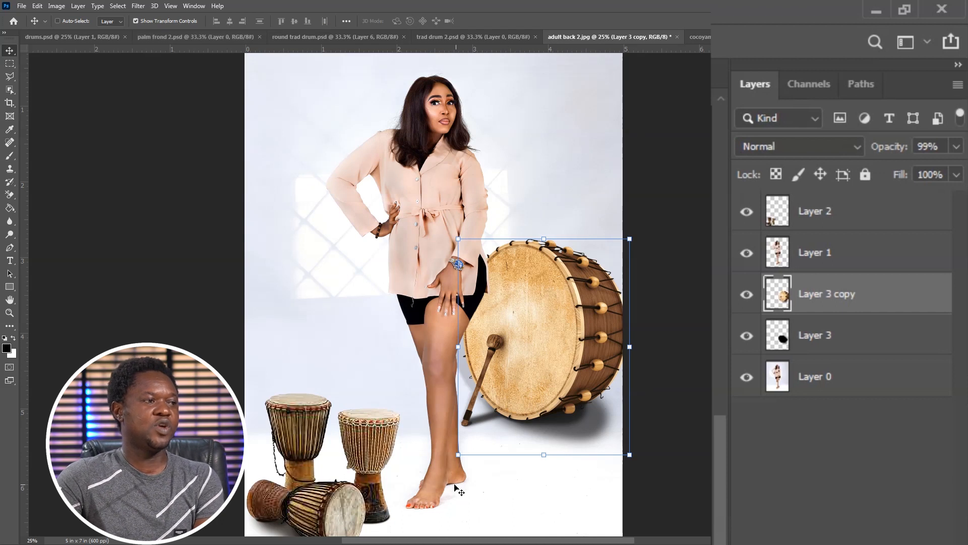
mouse_move(562, 392)
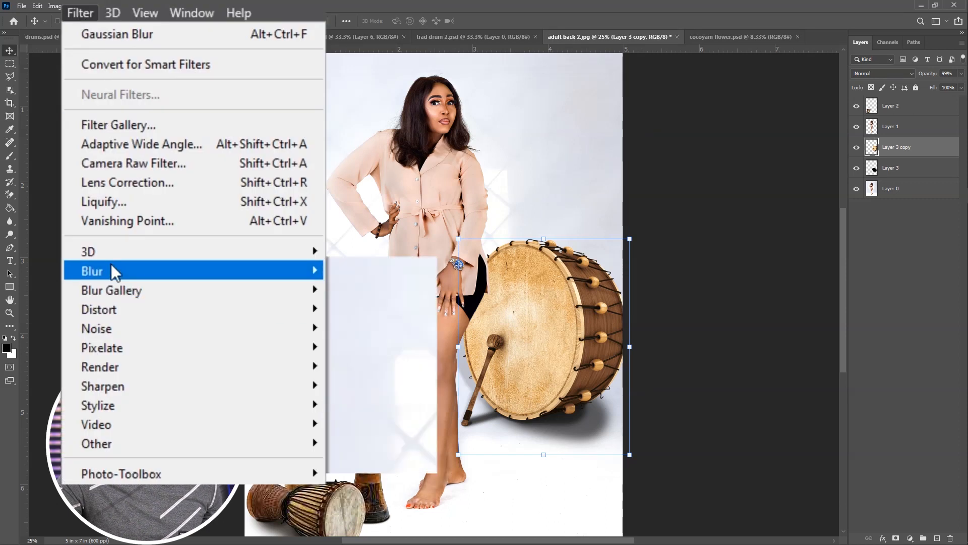
left_click(116, 34)
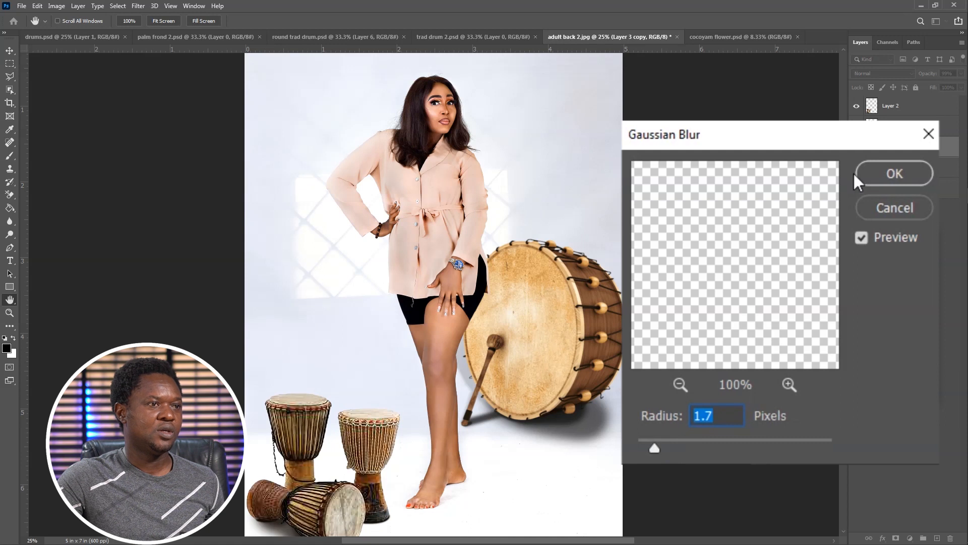
left_click(894, 174)
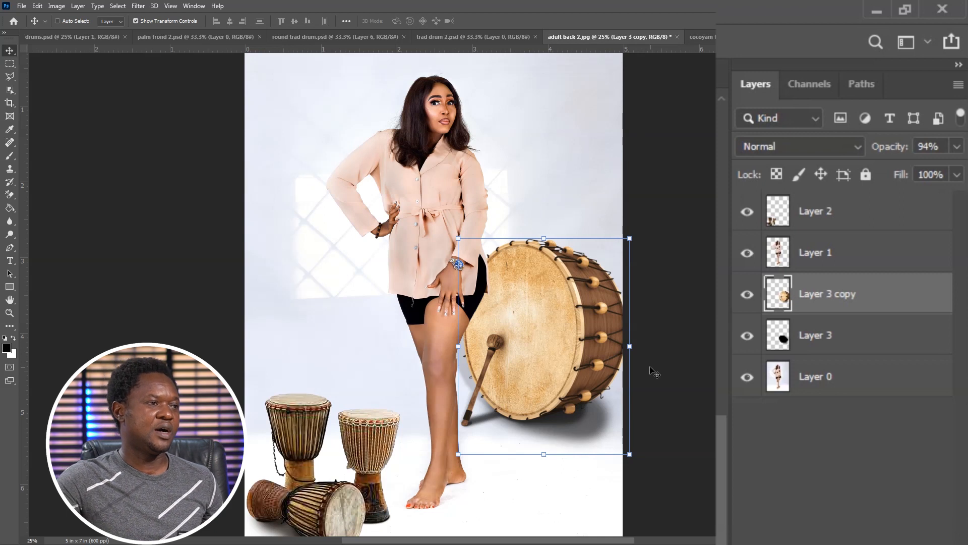
left_click(475, 37)
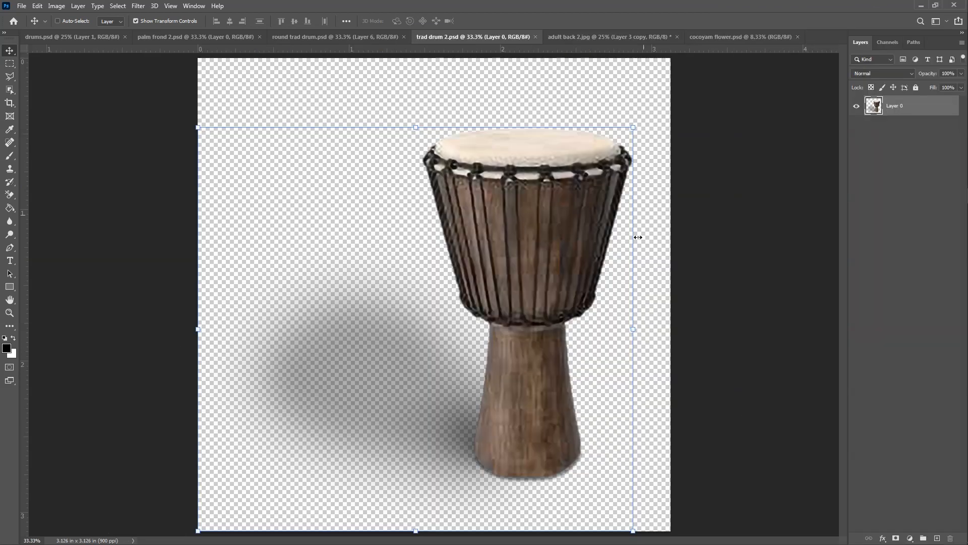
mouse_move(573, 228)
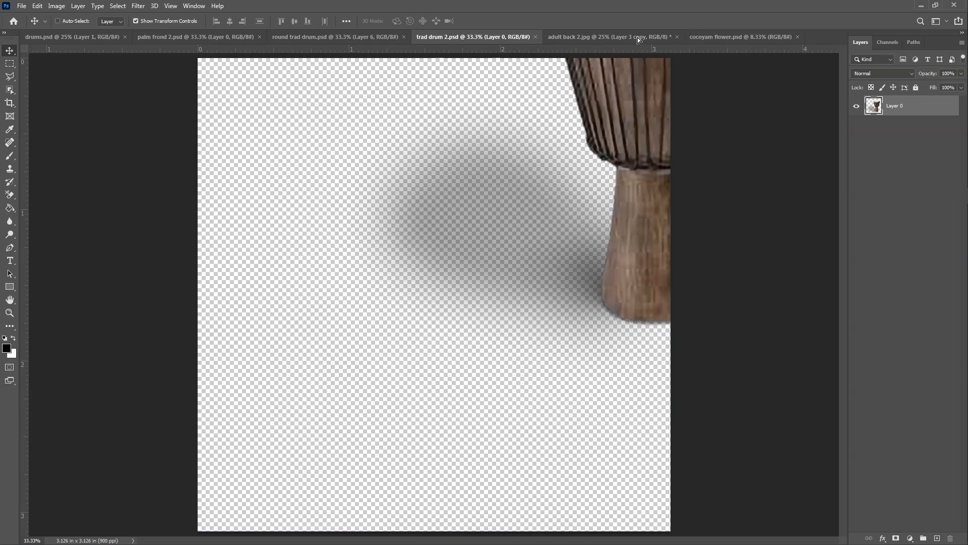
Bring the tall djembe into the composite left of the woman, then move to the cocoyam plant document
left_click(602, 37)
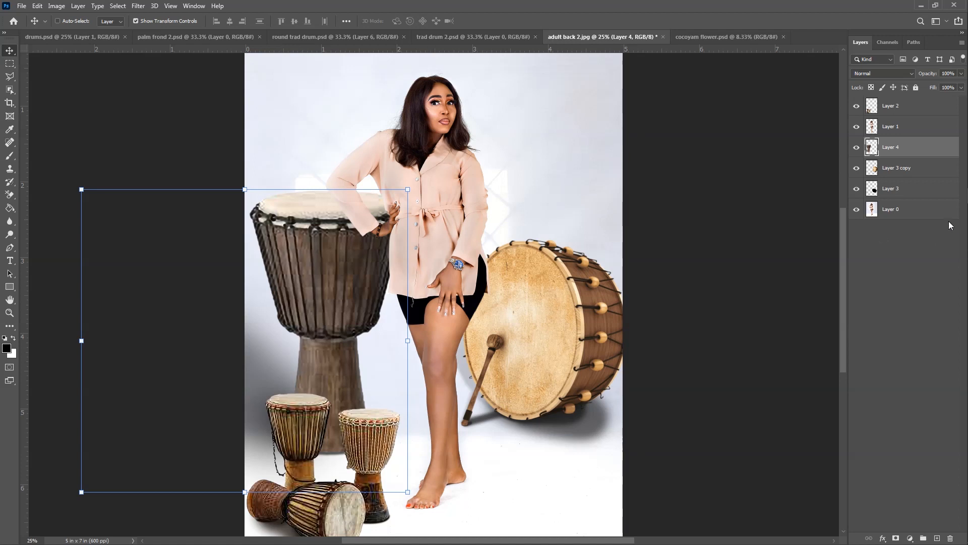
mouse_move(918, 179)
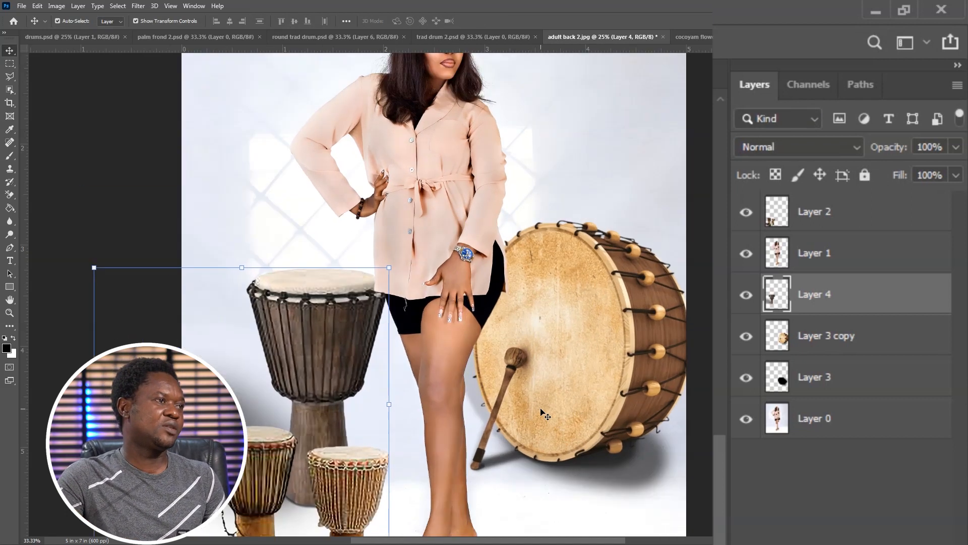
left_click(694, 36)
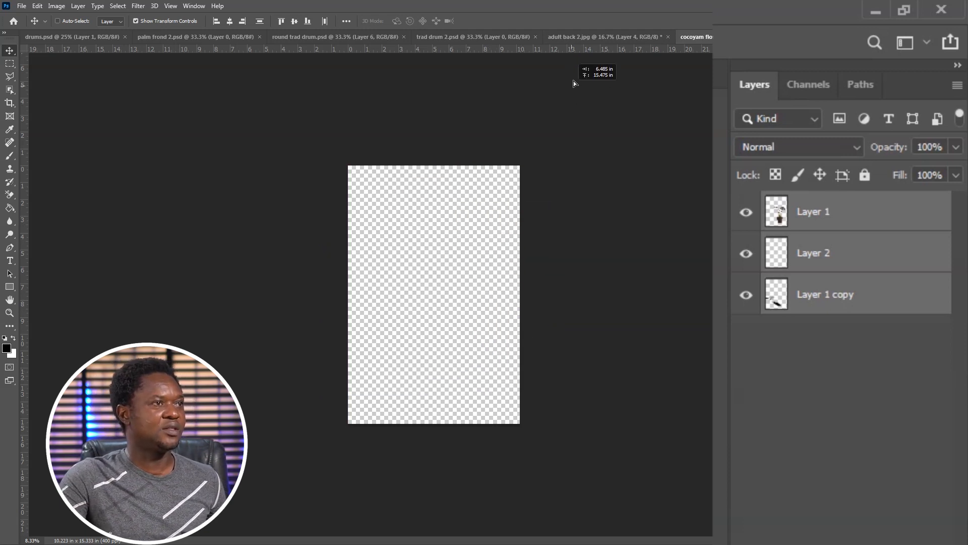
Select the plant and its shadow layers in cocoyam flower.psd and move them into adult back 2.jpg
left_click(605, 37)
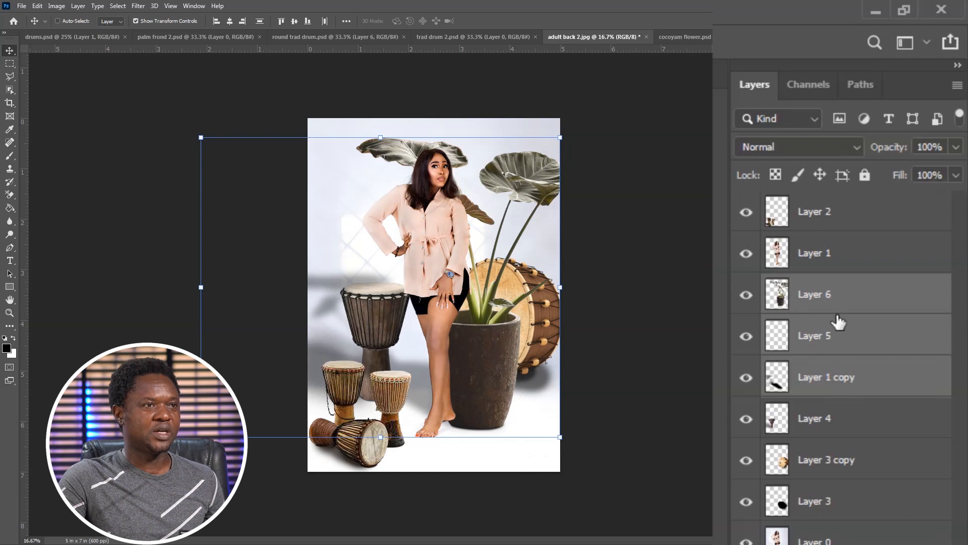
mouse_move(876, 388)
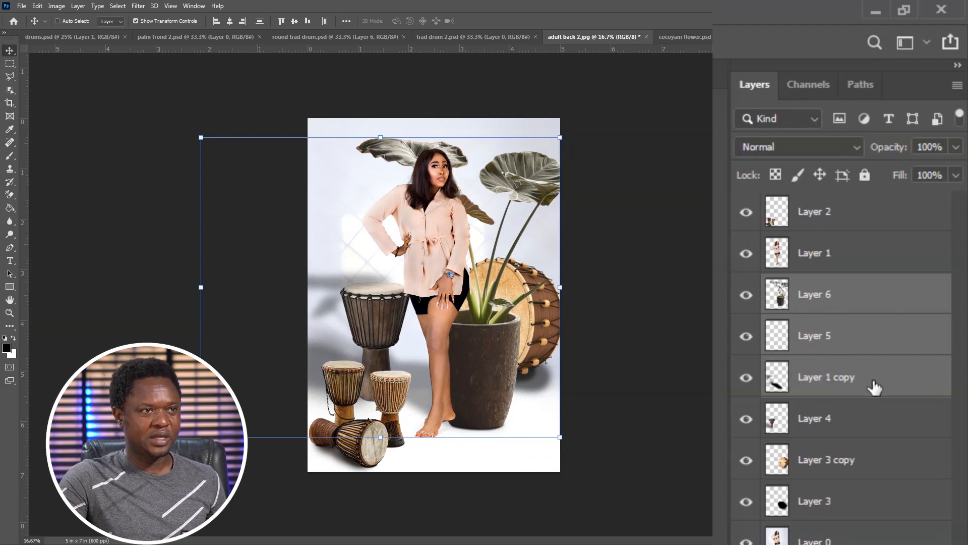
left_click(684, 36)
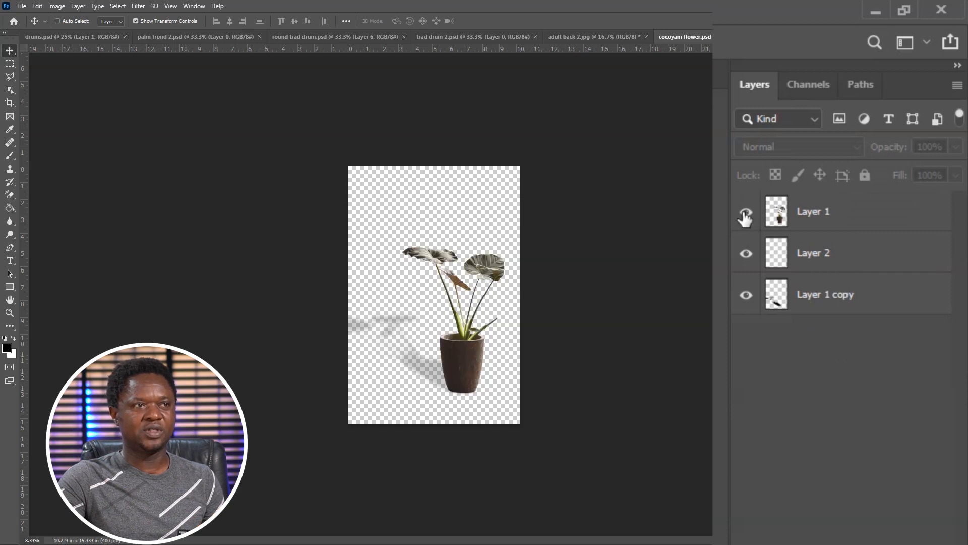
left_click(745, 211)
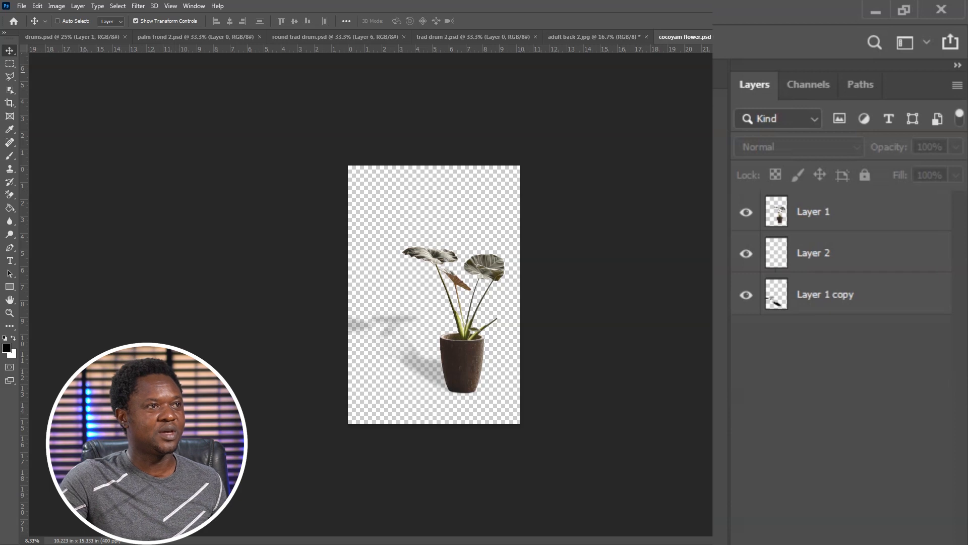
left_click(813, 252)
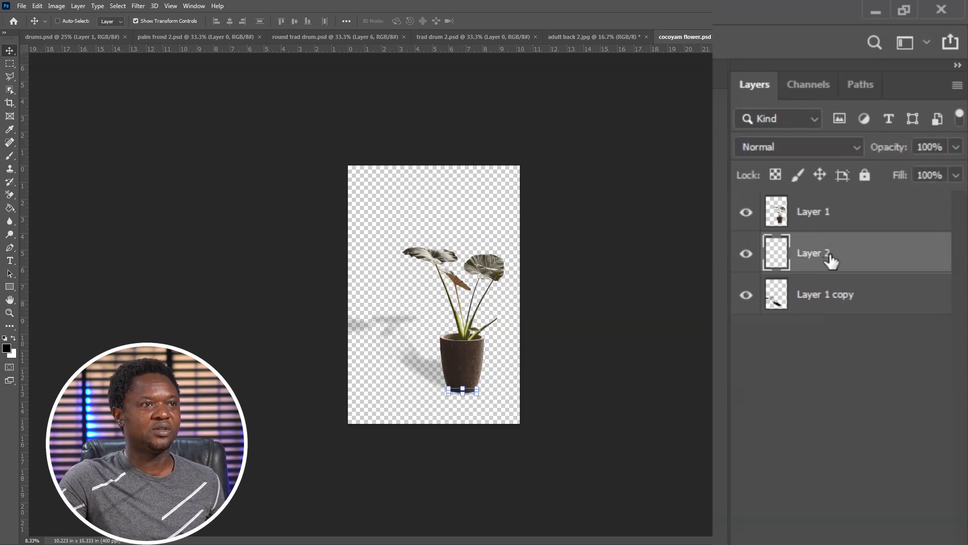
left_click(590, 36)
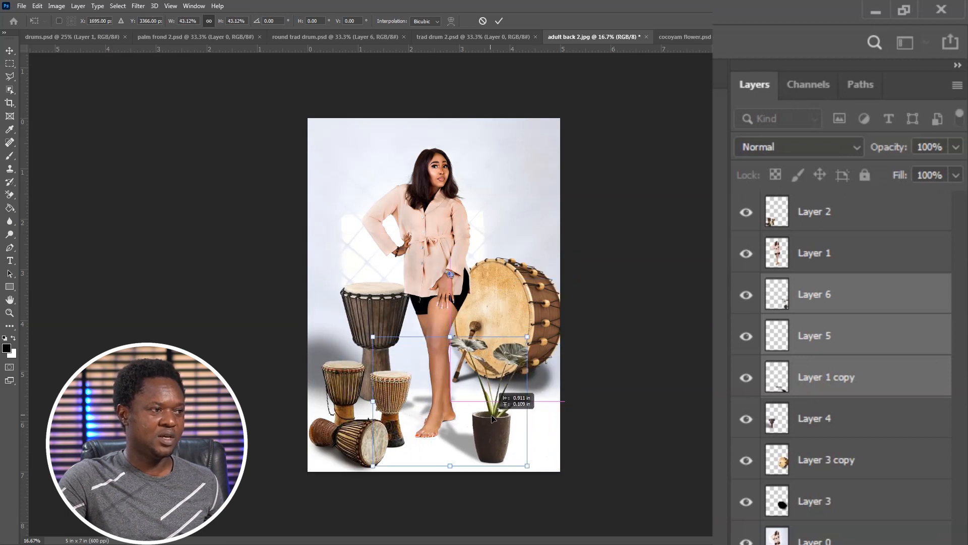
Free Transform the plant to scale it and place it beside the big drum at lower right, then commit
left_click_drag(488, 405, 408, 376)
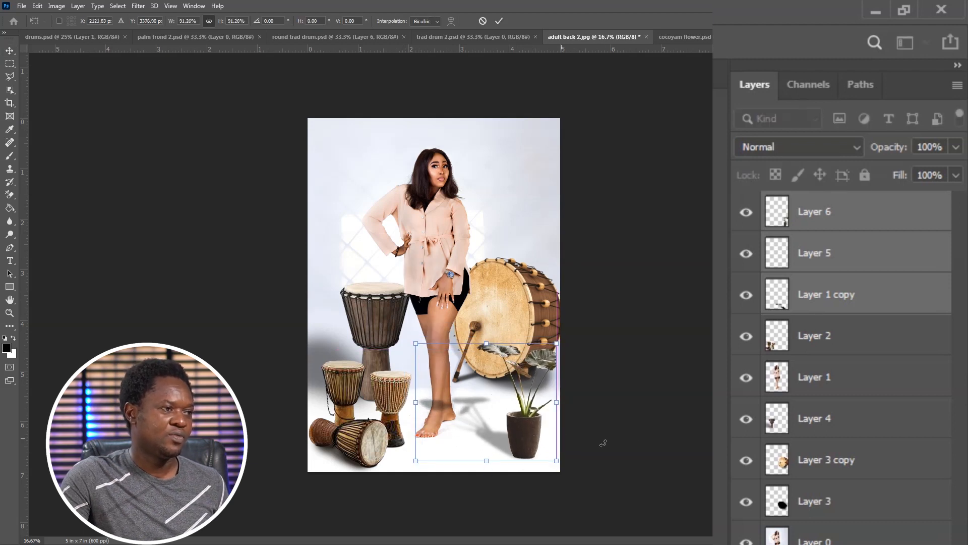
left_click(499, 21)
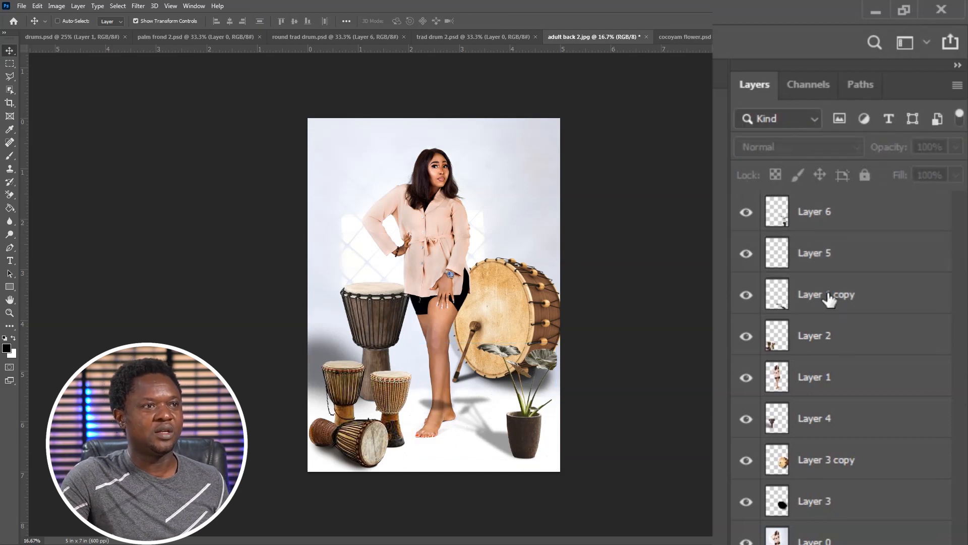
Apply a 1.1-pixel Gaussian Blur to the potted plant layer (Layer 6)
left_click(826, 293)
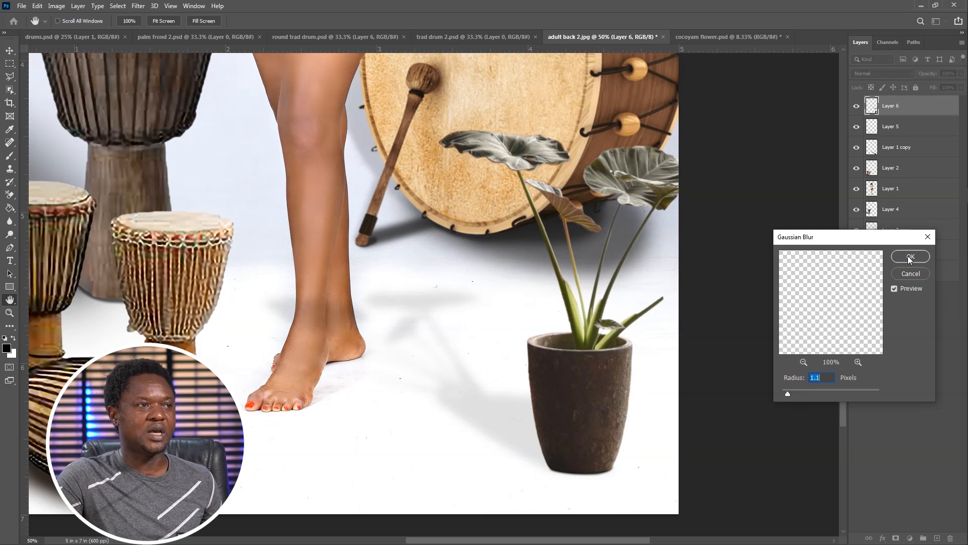
left_click(909, 257)
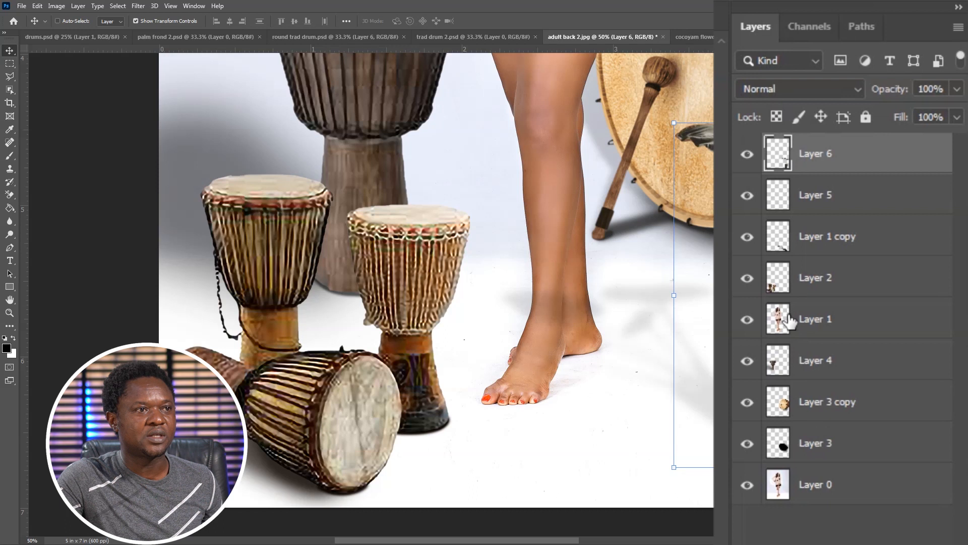
Apply a 1.2-pixel Gaussian Blur to the small drums layer (Layer 2)
left_click(815, 277)
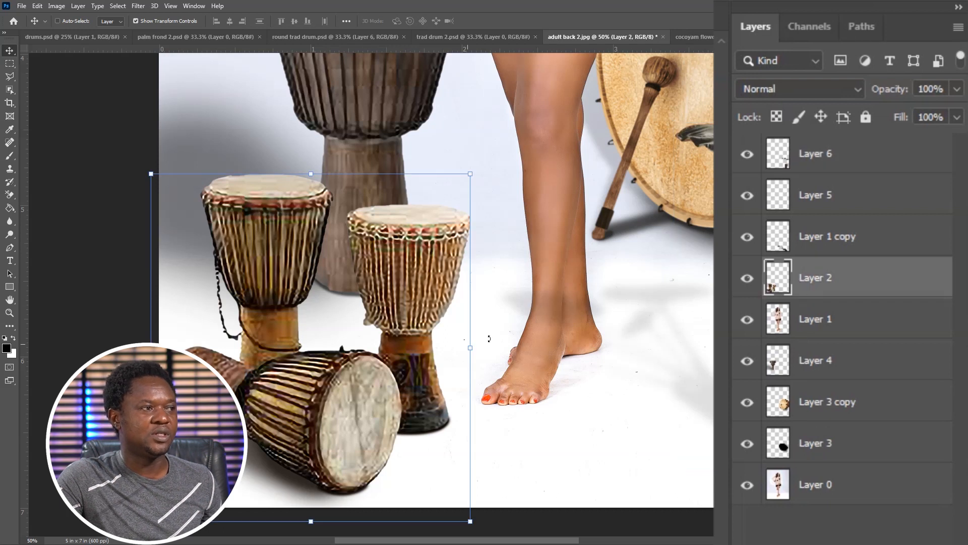
left_click(138, 6)
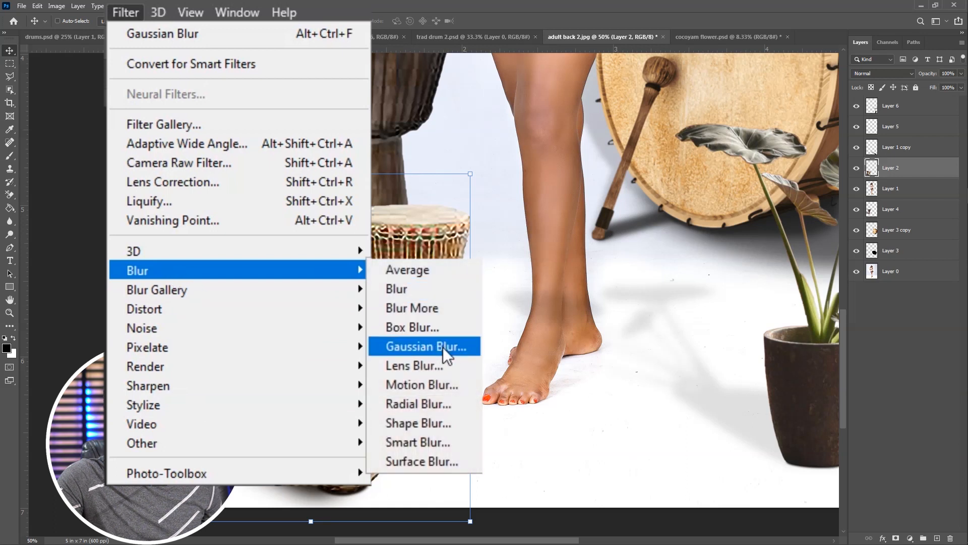
left_click(424, 346)
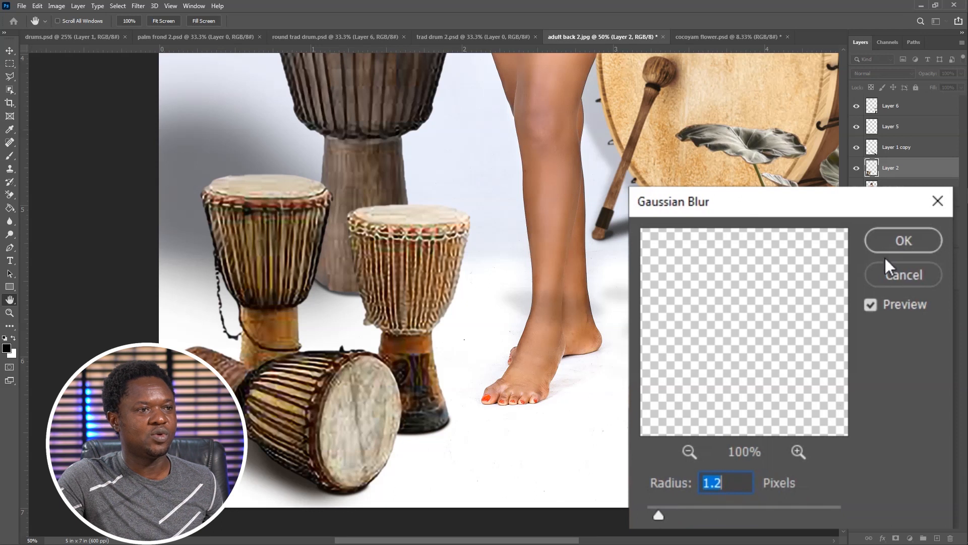
left_click(901, 240)
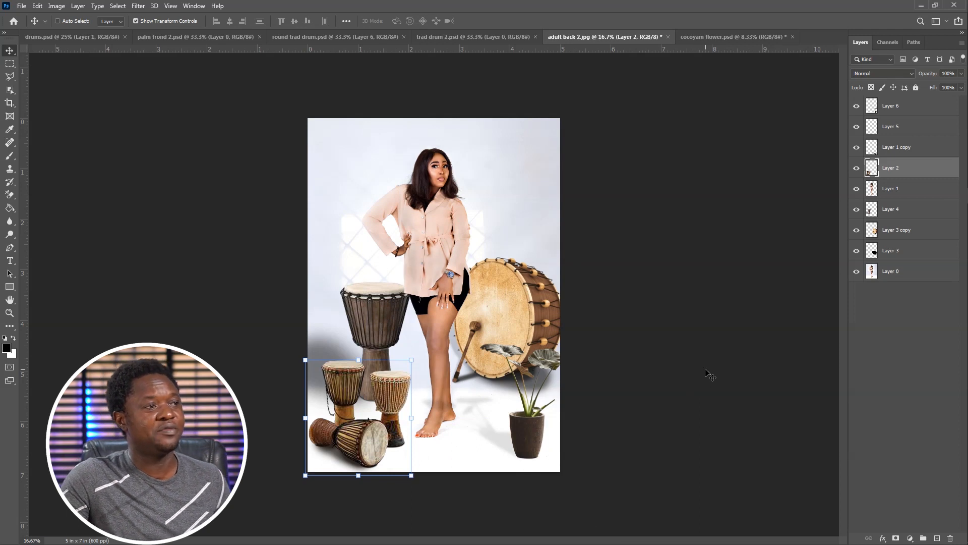
mouse_move(814, 281)
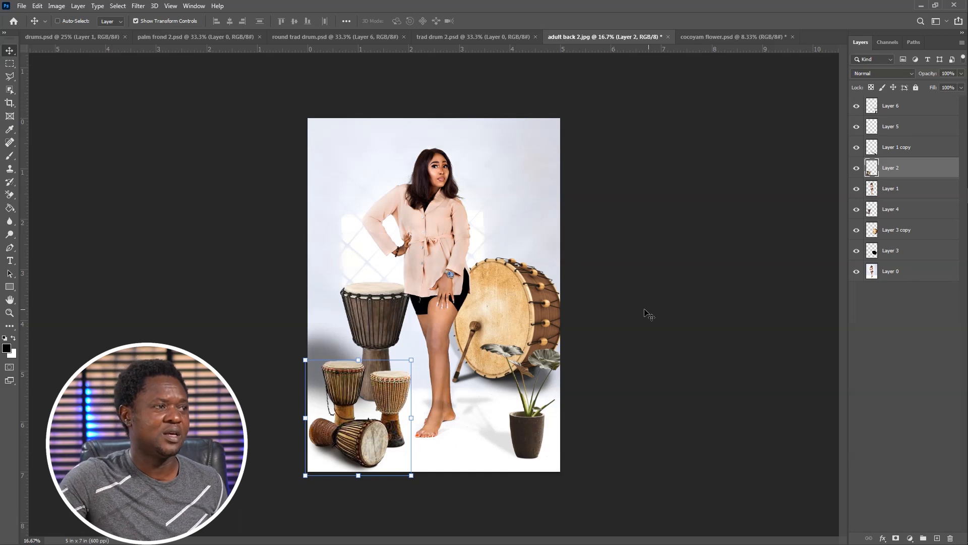
mouse_move(484, 229)
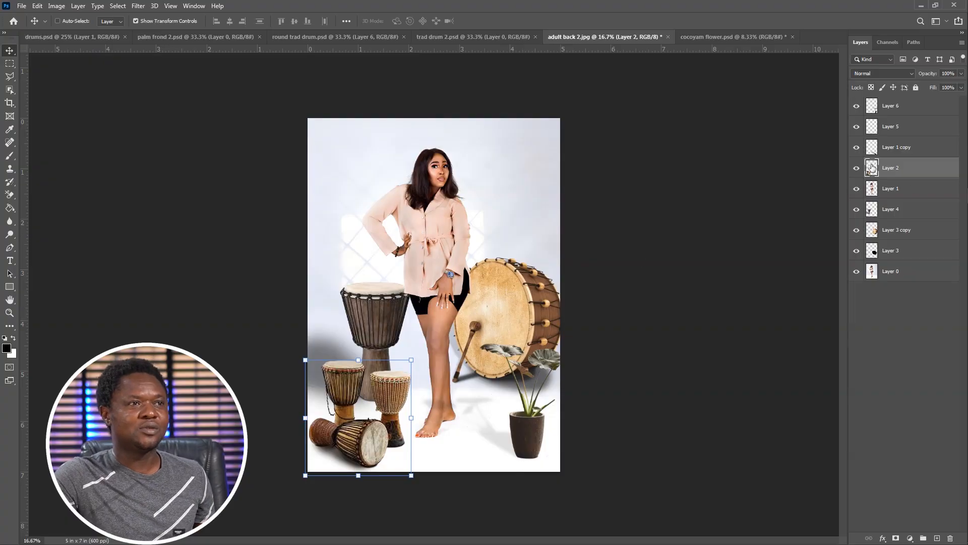
mouse_move(576, 329)
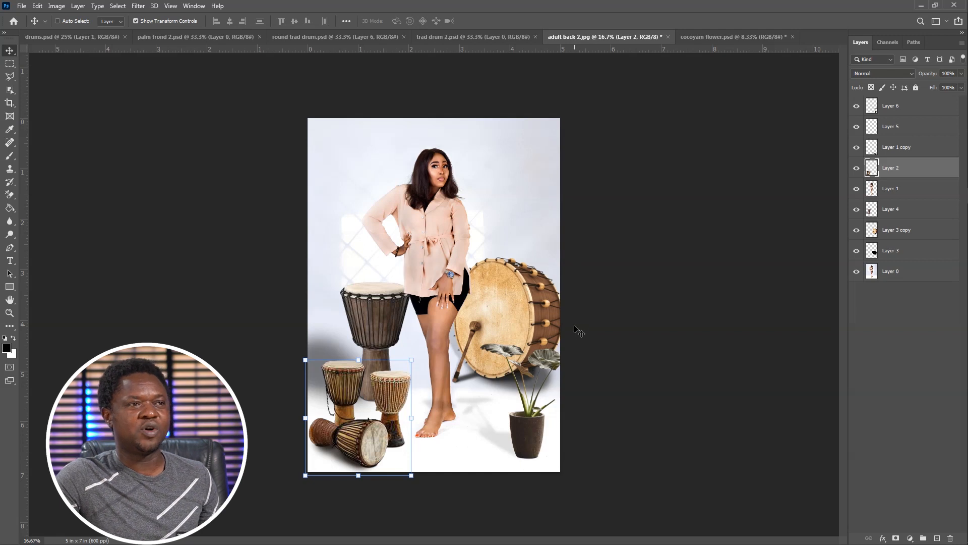
mouse_move(645, 289)
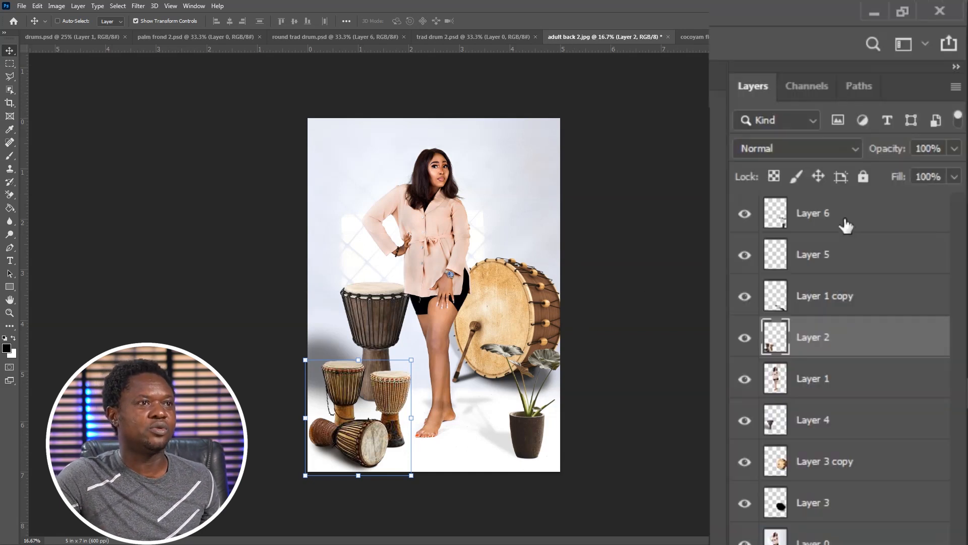
Create a new Layer 7 above Layer 6 and ready the Paint Bucket to fill it with black
left_click(827, 213)
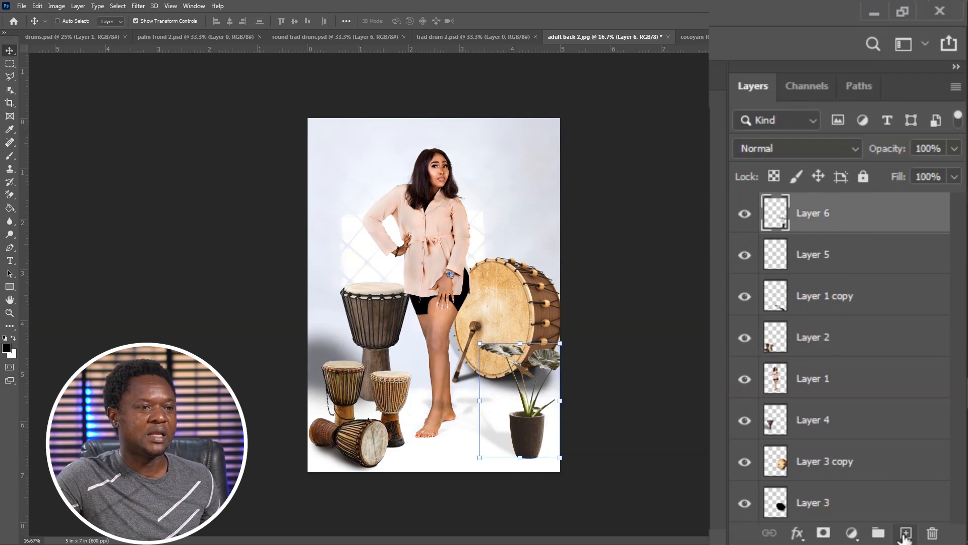
left_click(7, 348)
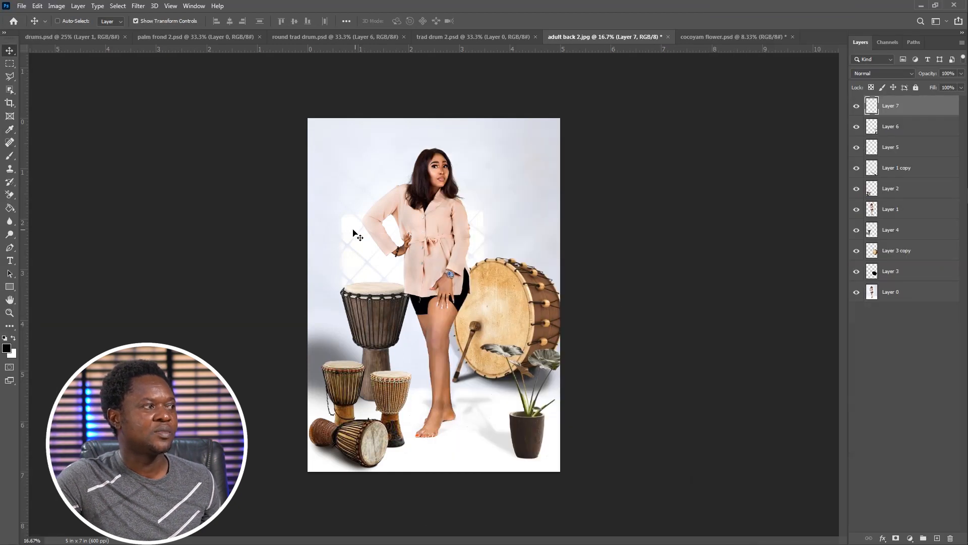
mouse_move(10, 208)
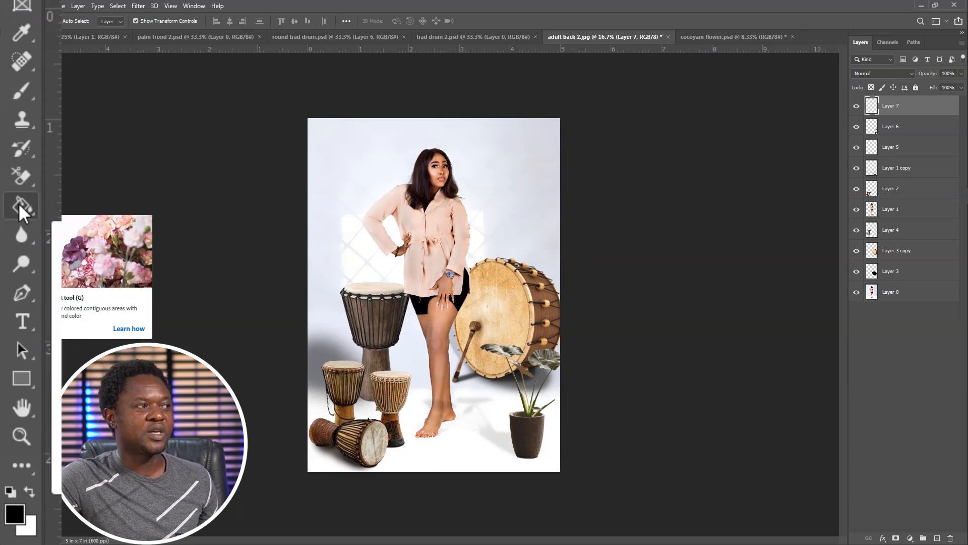
left_click(21, 206)
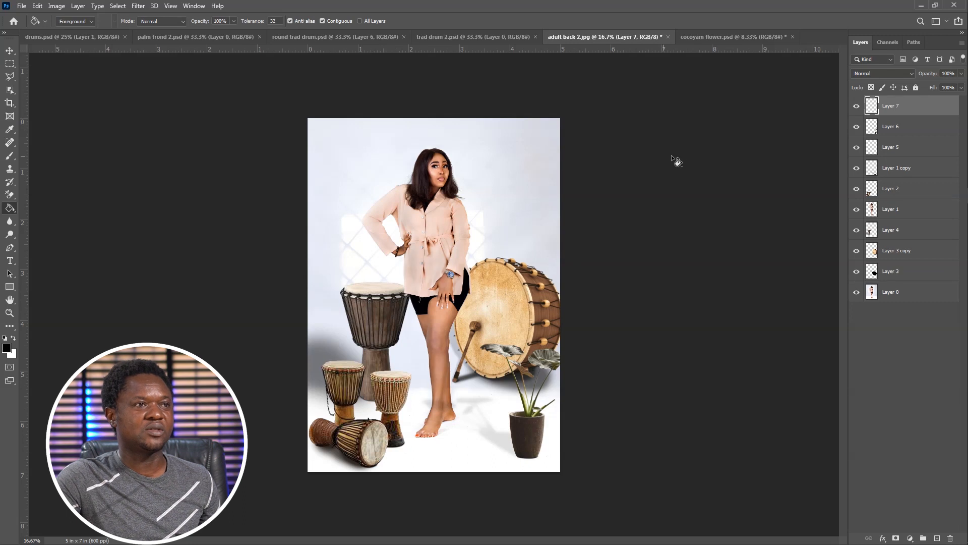
mouse_move(384, 188)
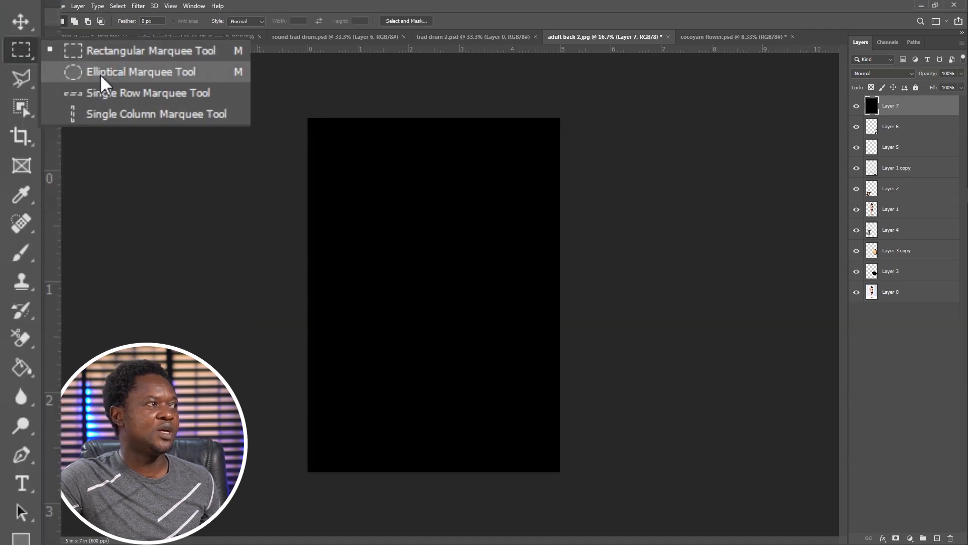
Draw an oval with the Elliptical Marquee and feather it 650 px for the vignette opening
left_click(141, 72)
type("650")
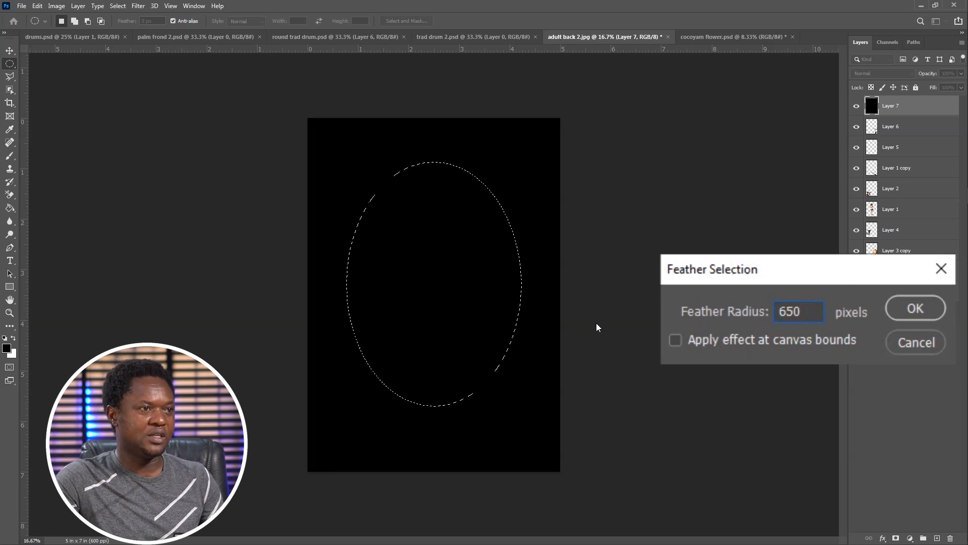
left_click(915, 308)
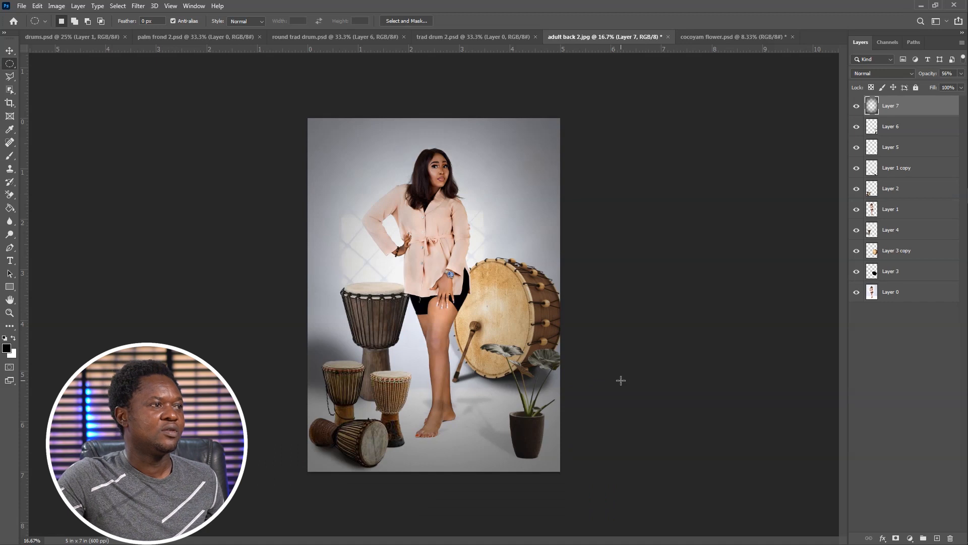
mouse_move(463, 338)
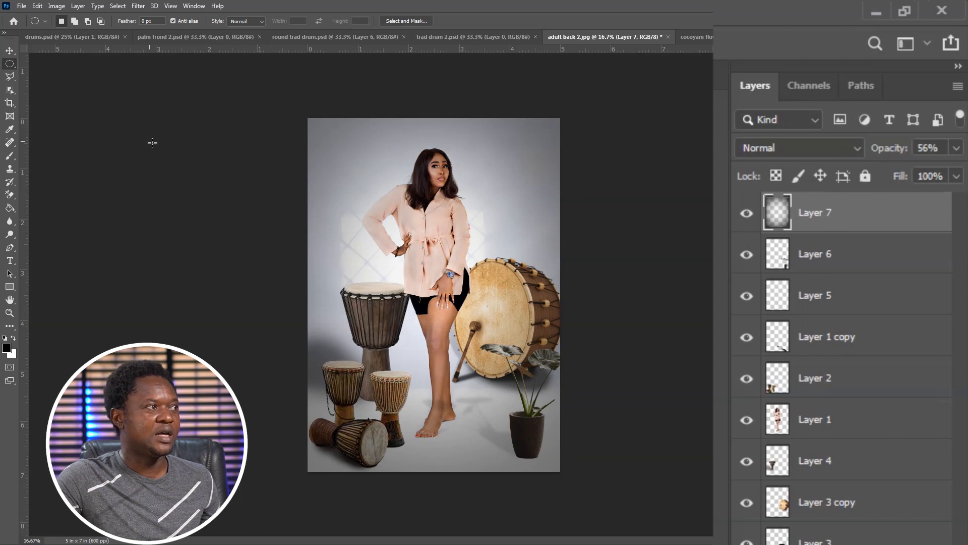
left_click(10, 176)
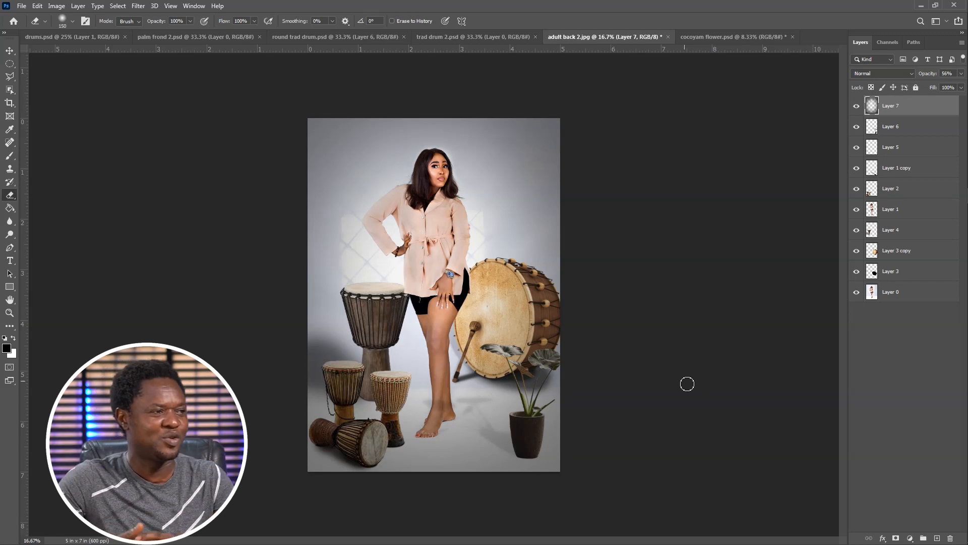
mouse_move(603, 387)
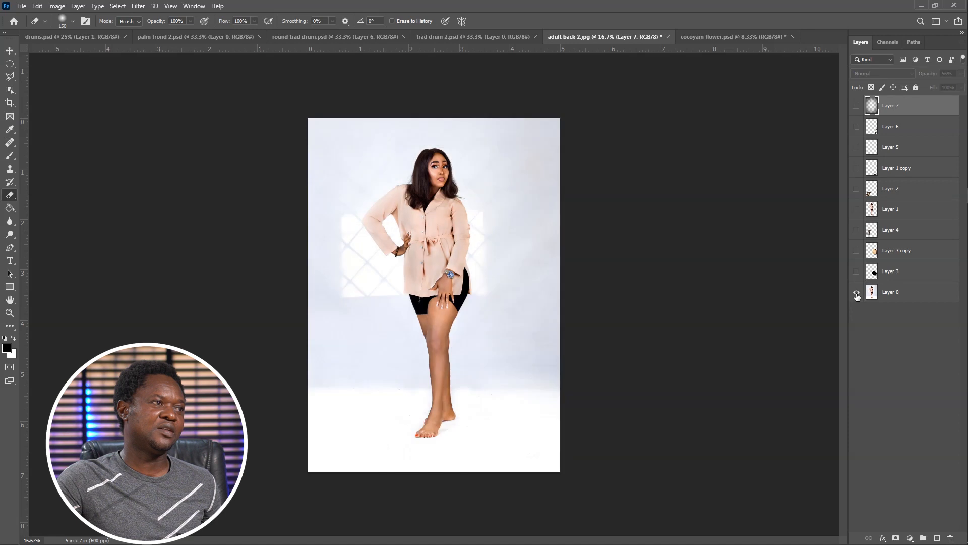
left_click(856, 104)
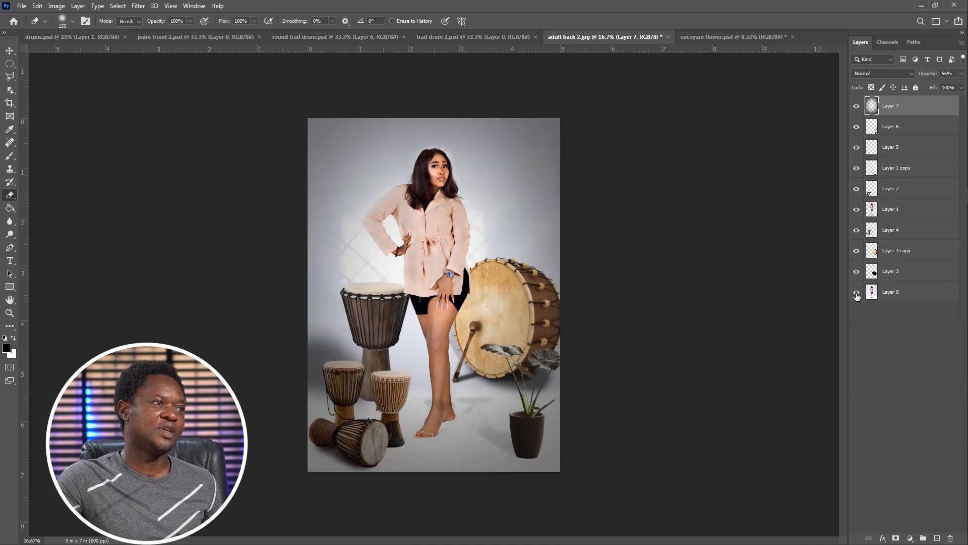